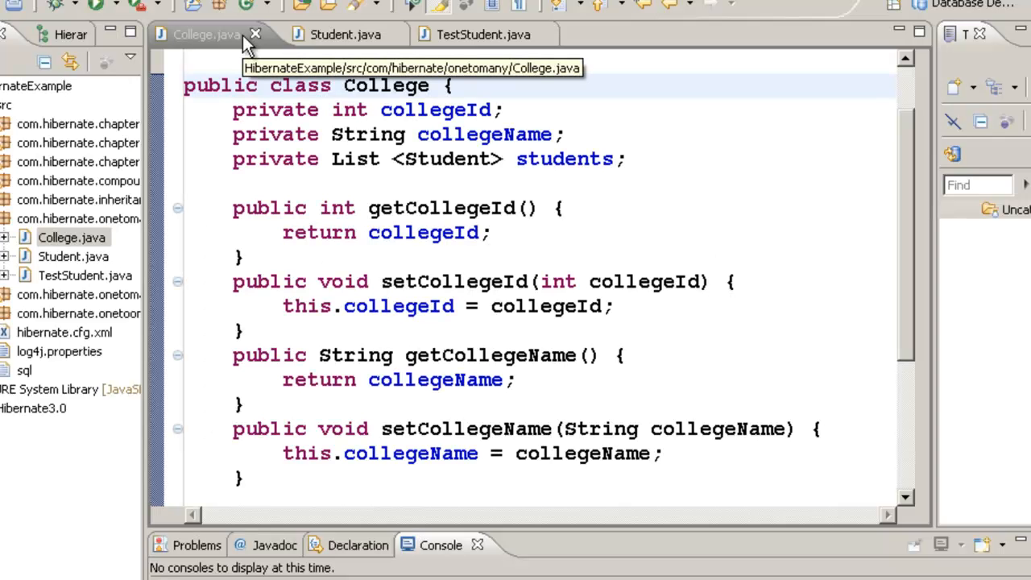
pyautogui.moveTo(338, 52)
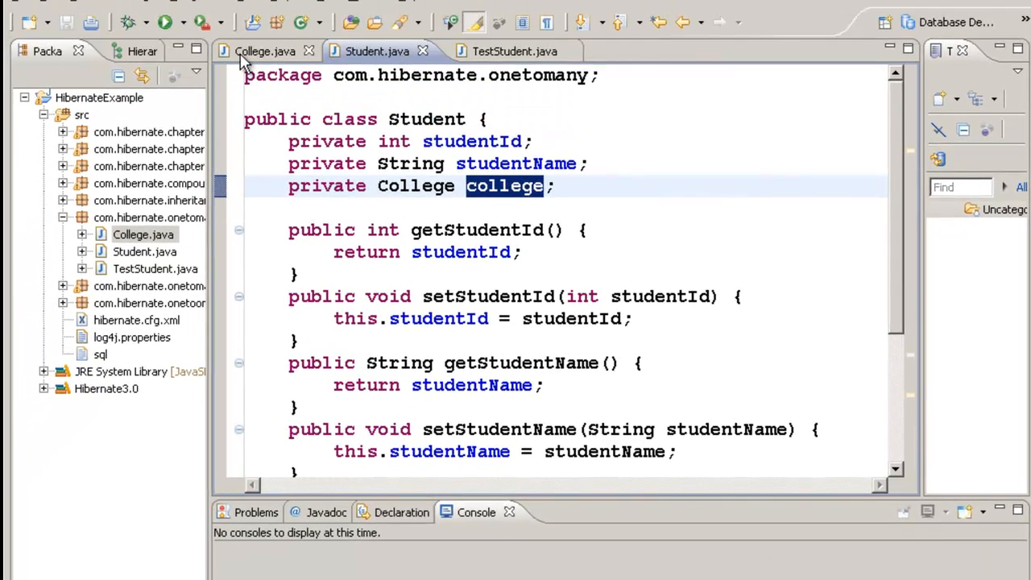
# - Review the College and Student class sources before adding the mapping
pyautogui.click(264, 50)
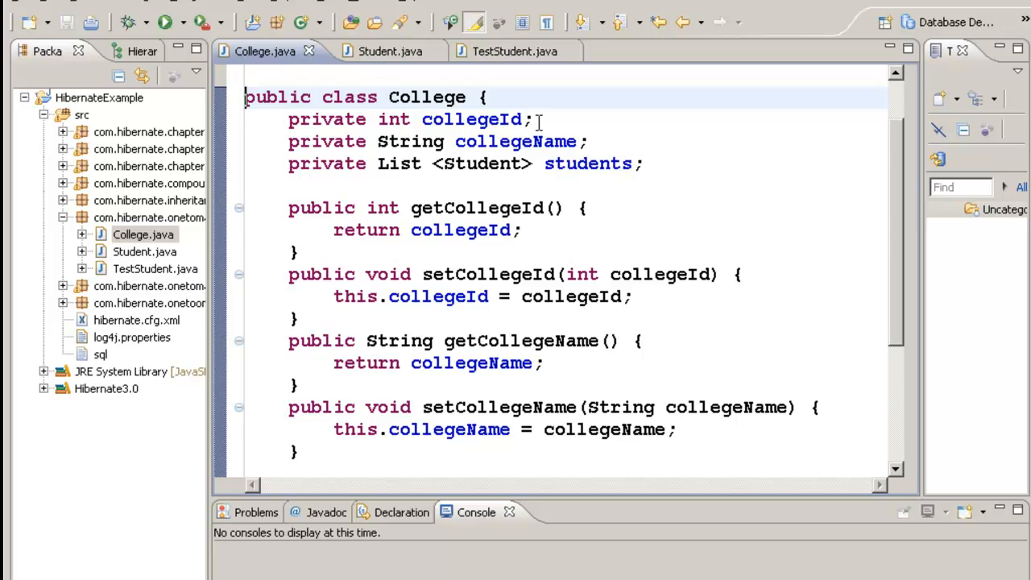
pyautogui.click(593, 121)
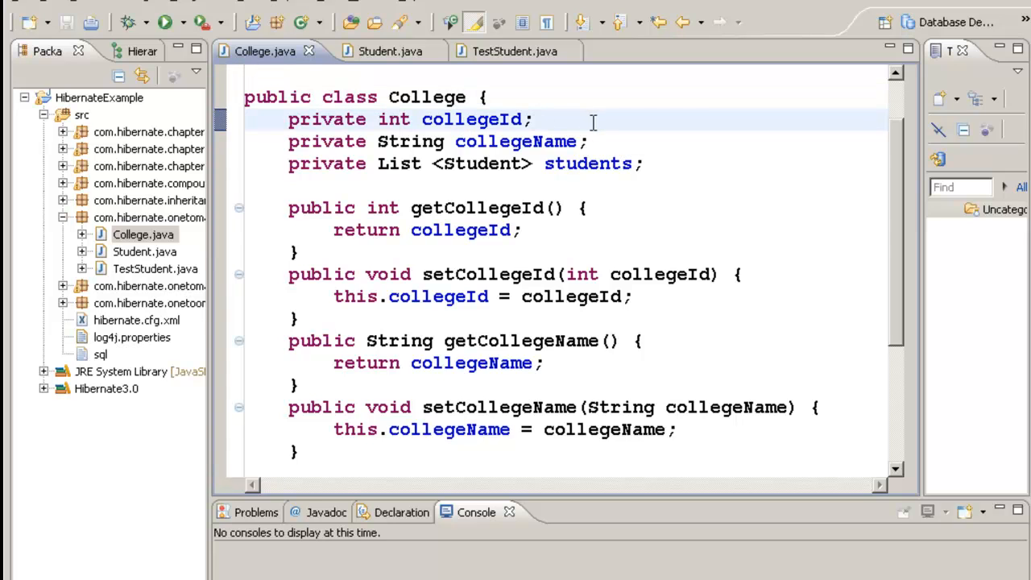
pyautogui.click(646, 165)
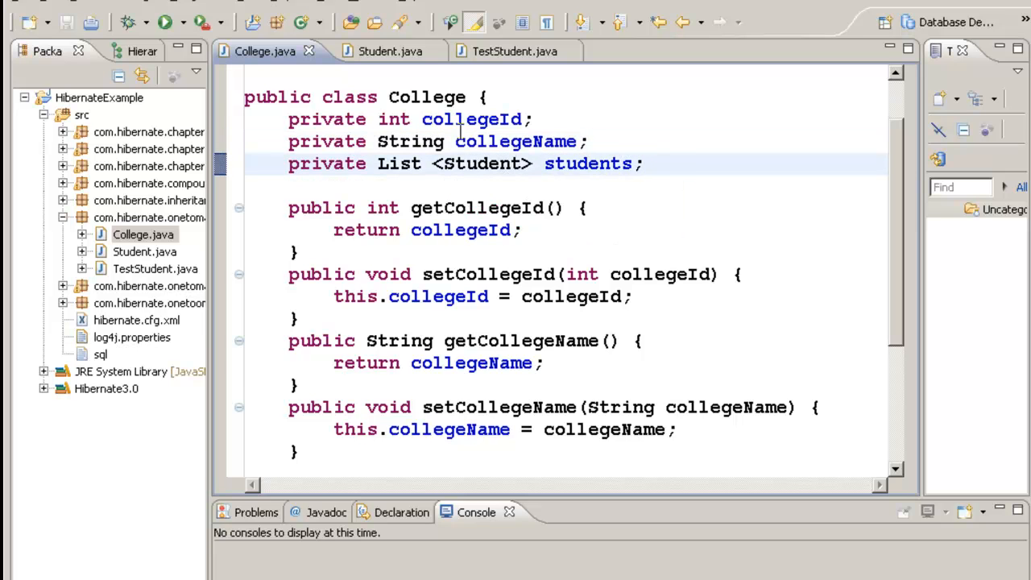
pyautogui.click(385, 50)
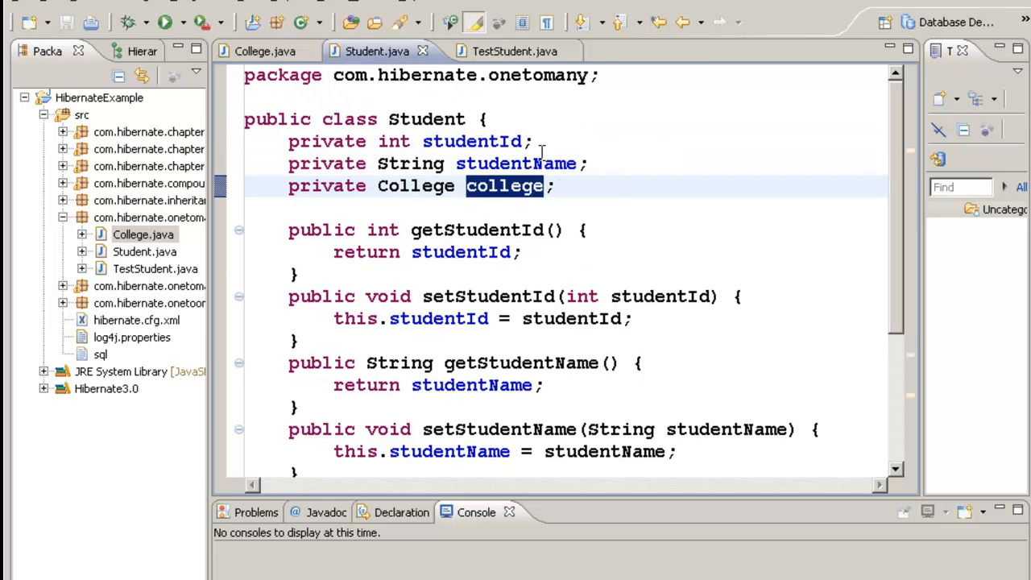
pyautogui.click(535, 142)
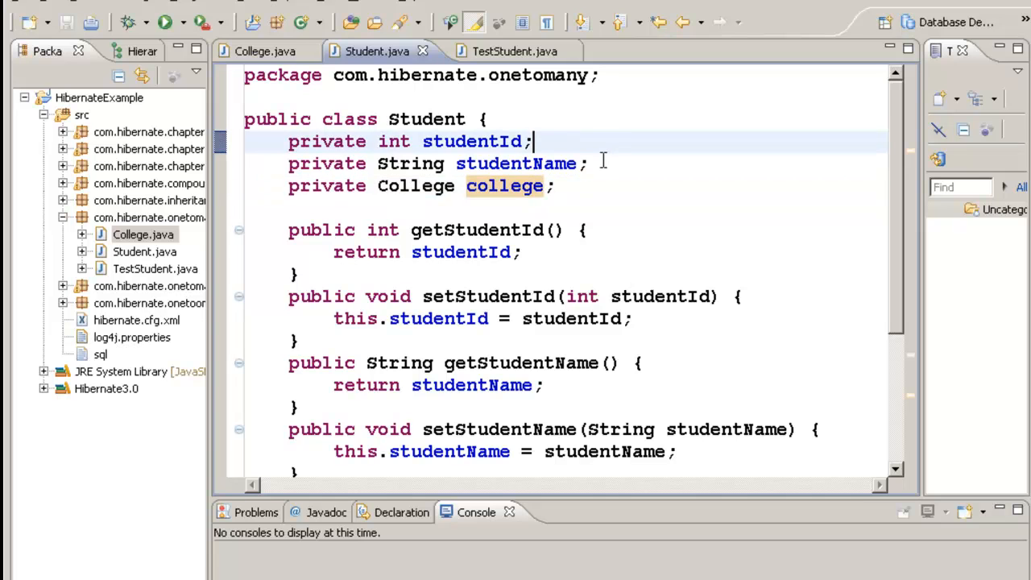
pyautogui.click(556, 187)
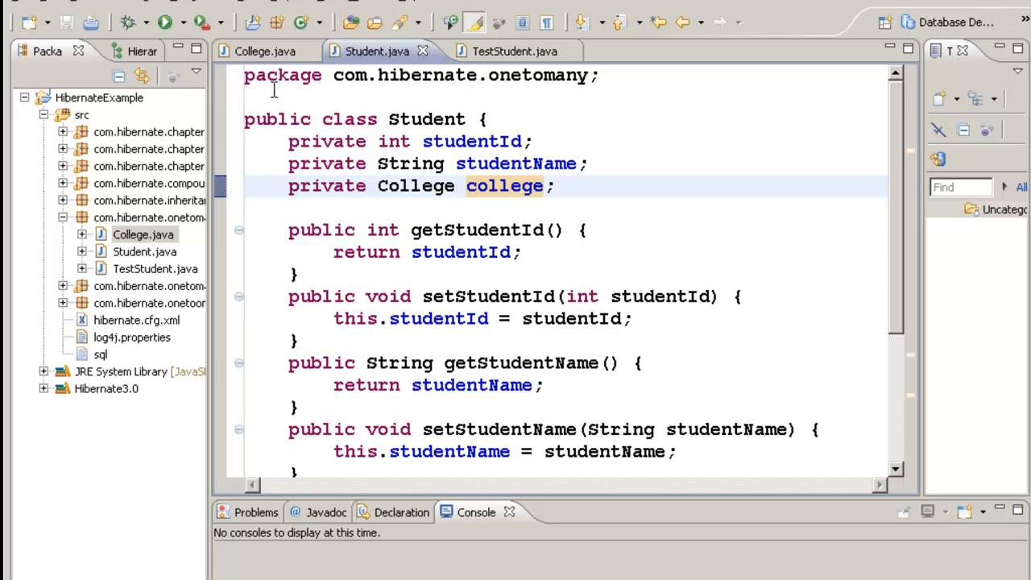
pyautogui.click(265, 50)
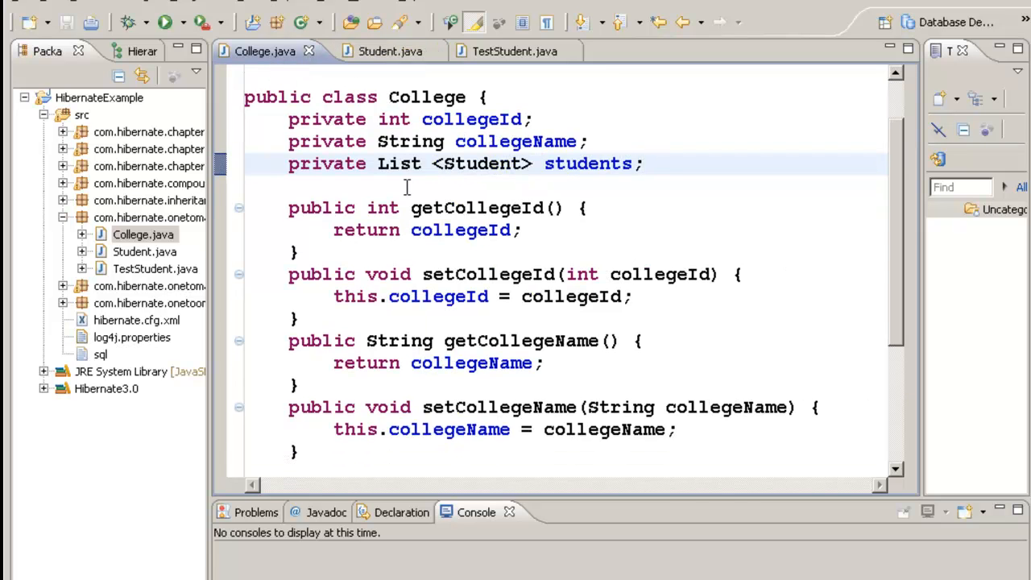
pyautogui.moveTo(463, 180)
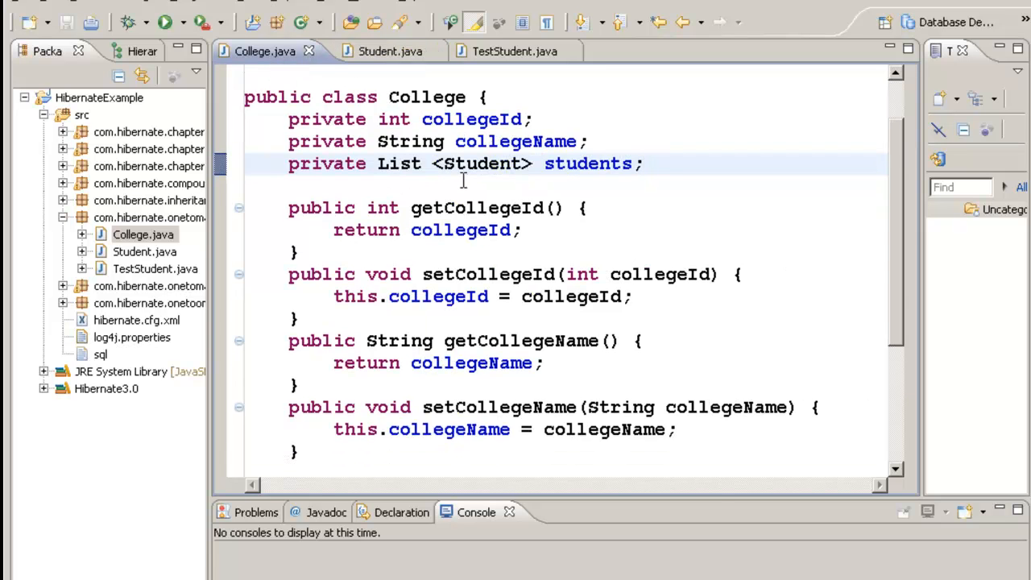
pyautogui.moveTo(325, 142)
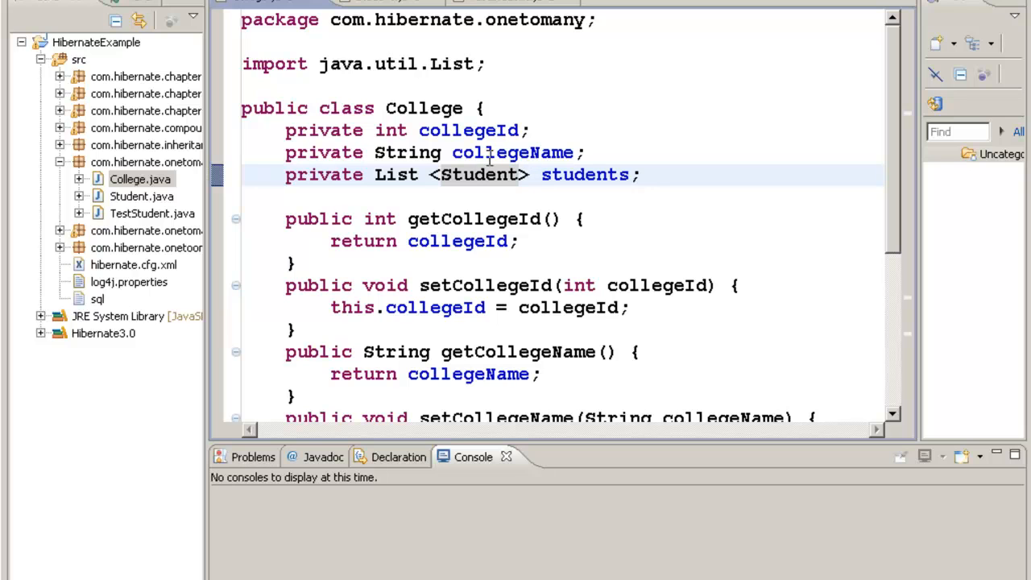
pyautogui.moveTo(480, 174)
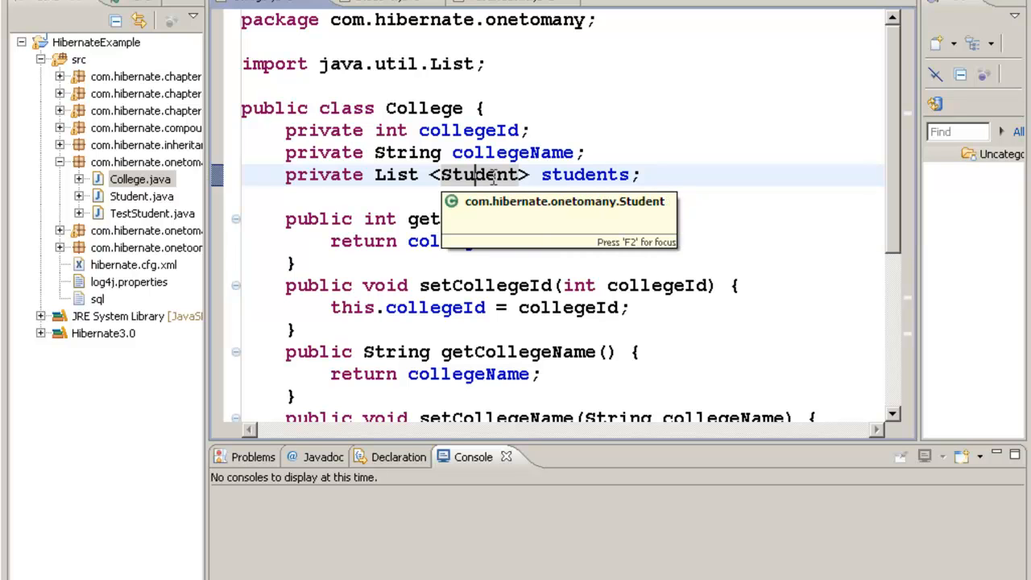
pyautogui.scroll(-3)
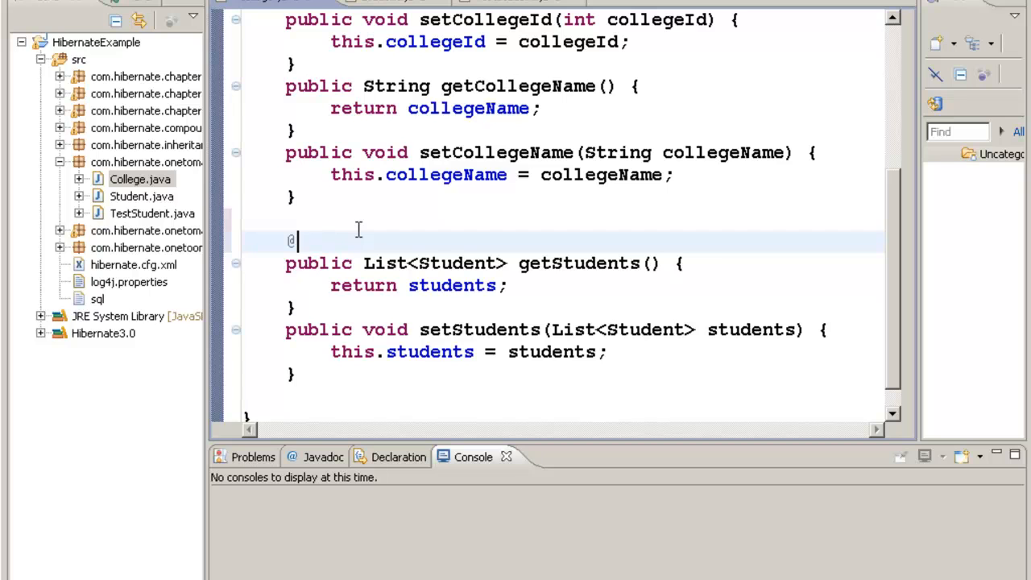
pyautogui.write('One')
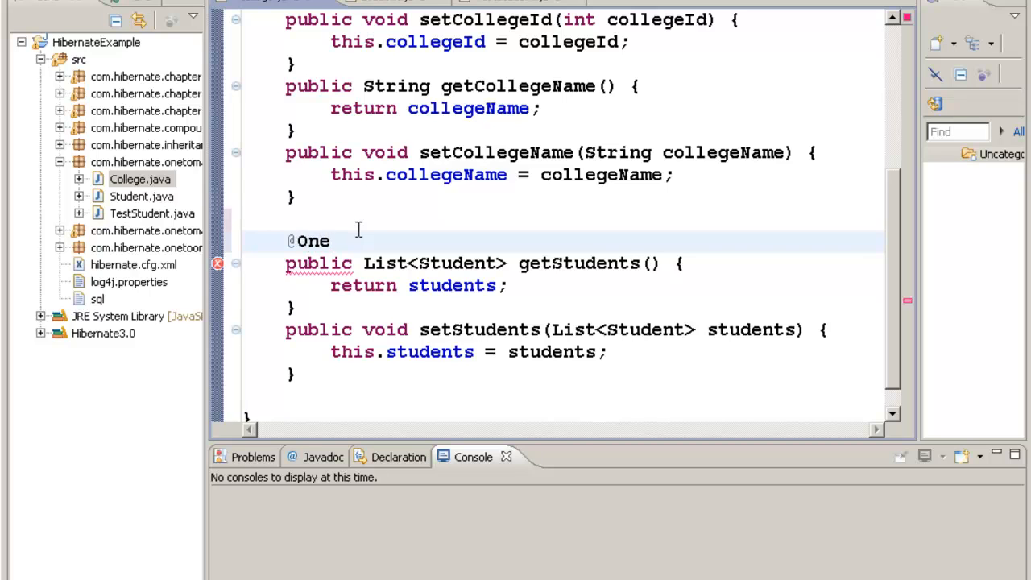
pyautogui.write('ToMany')
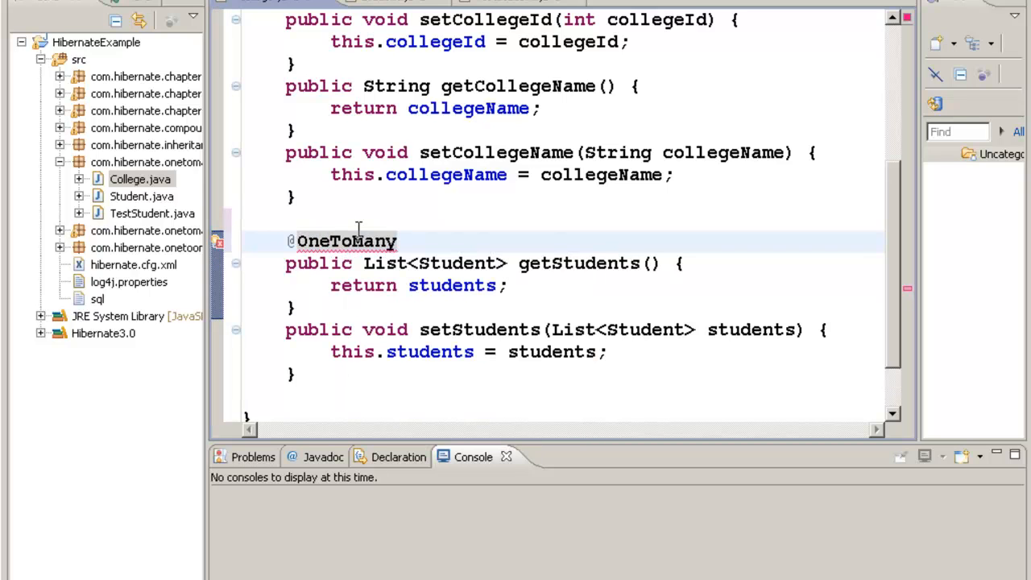
pyautogui.write('()')
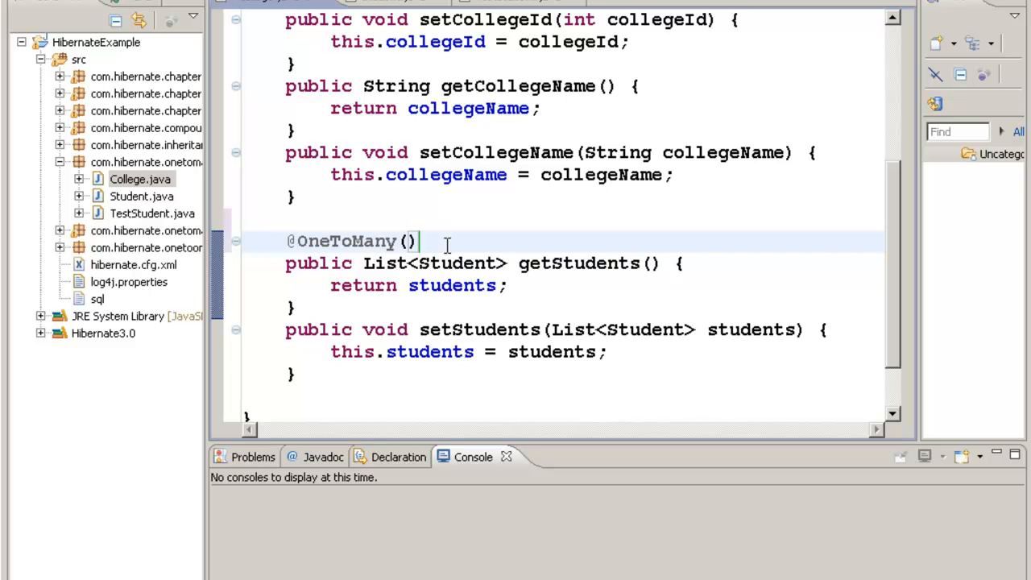
pyautogui.write('targ')
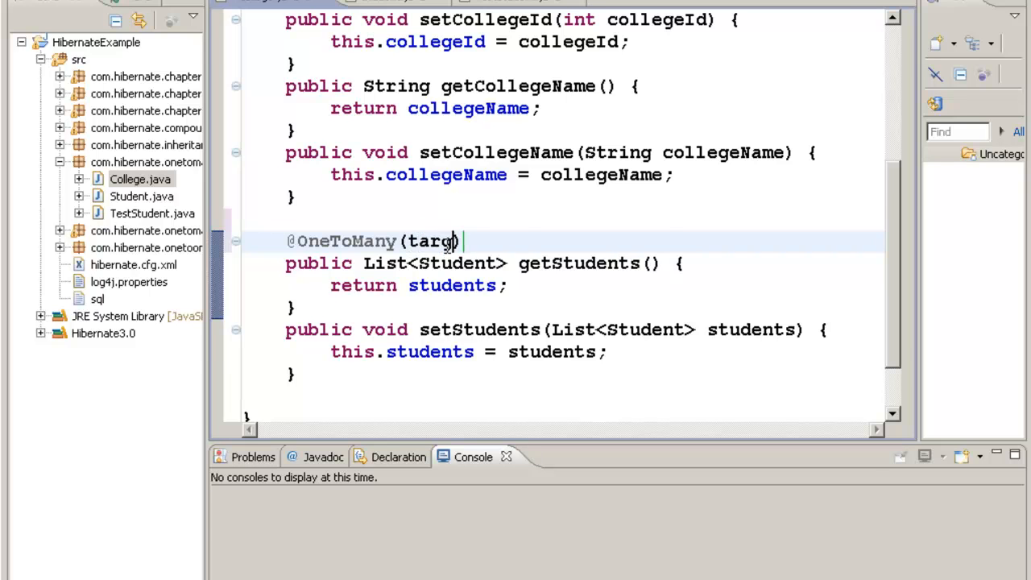
pyautogui.write('etEntity=')
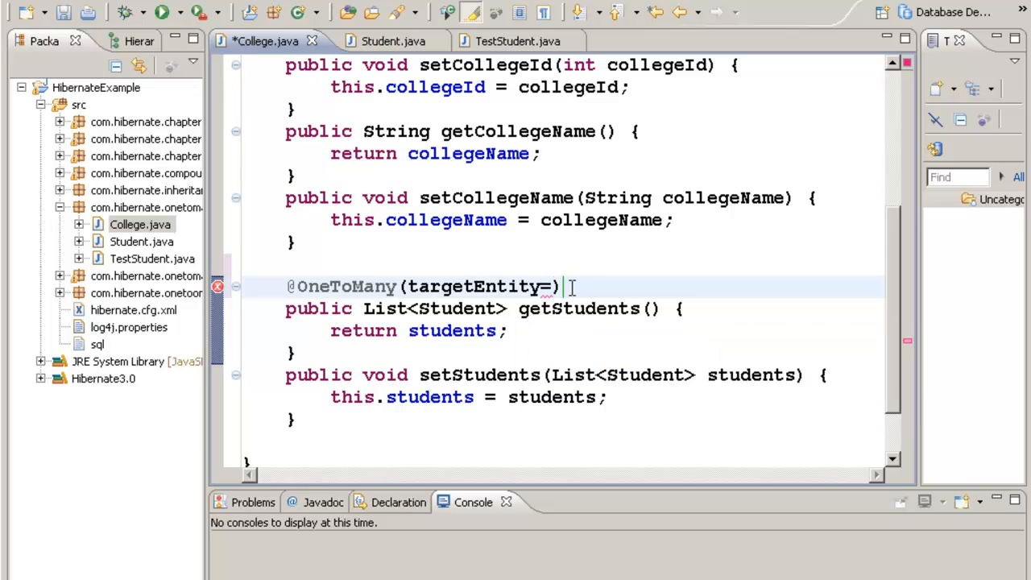
pyautogui.write('Student.class,')
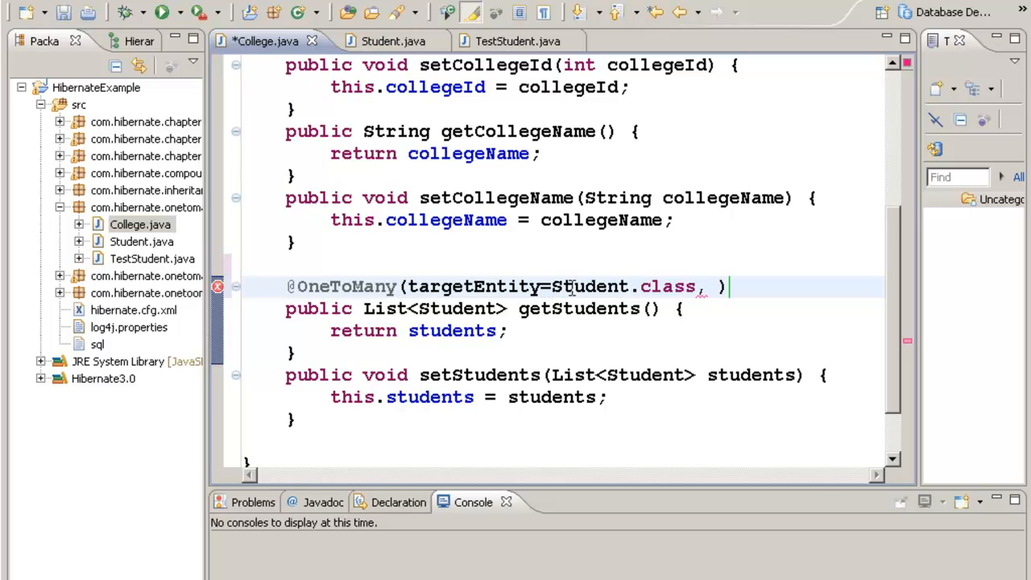
pyautogui.write('m')
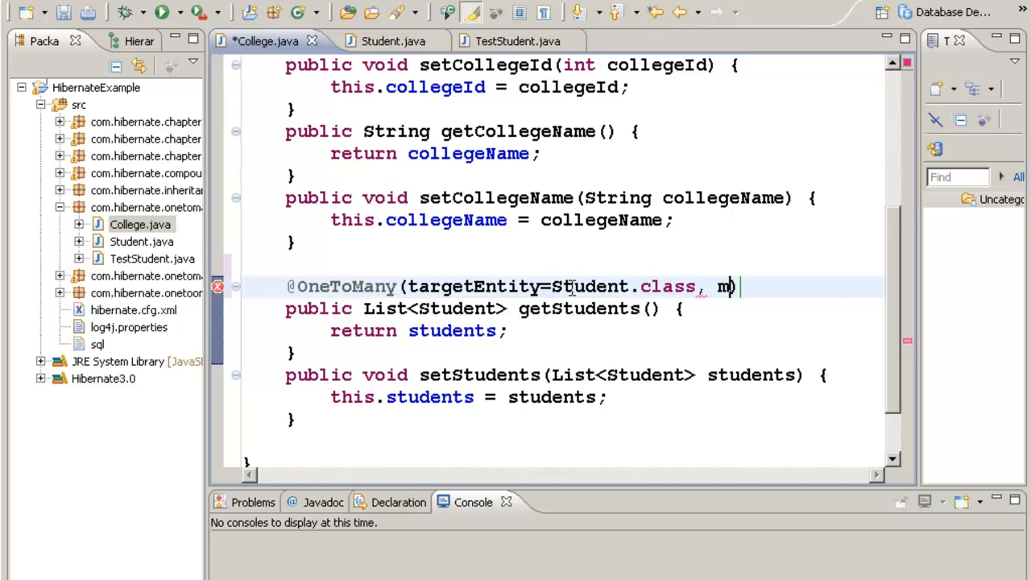
pyautogui.write('appedBy=""')
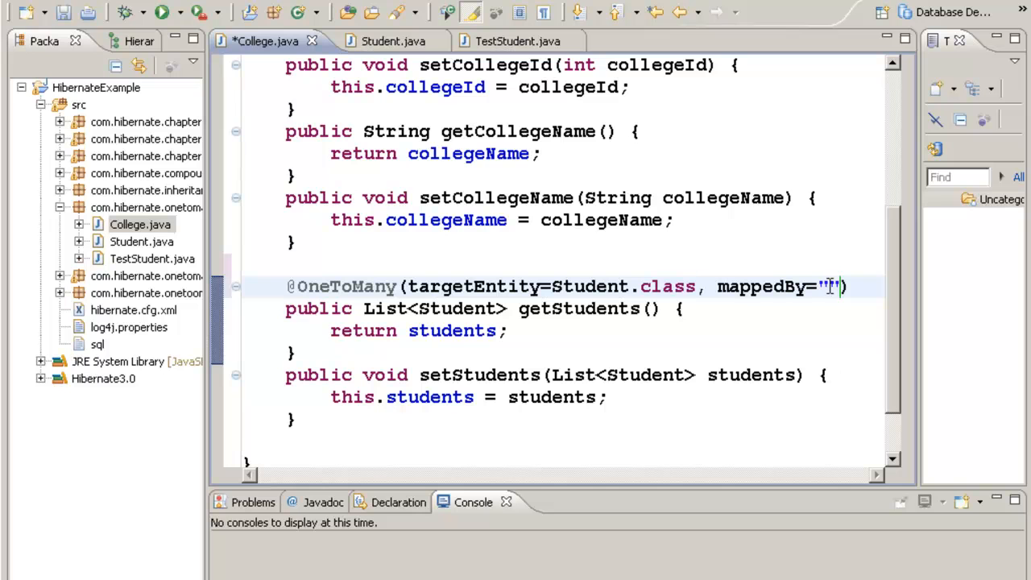
pyautogui.moveTo(390, 42)
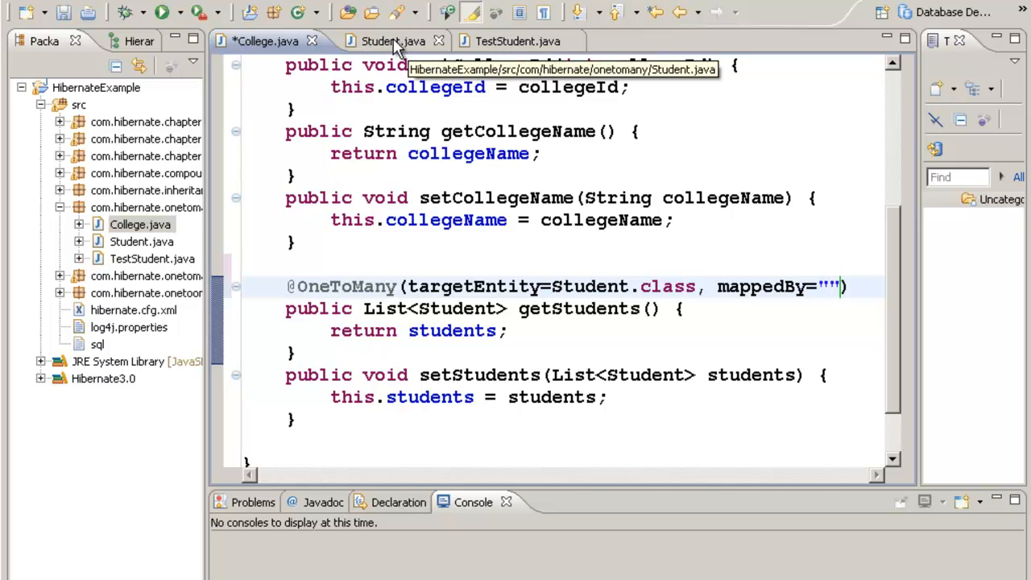
# - Confirm Student's field is named college, then return to College.java to fill mappedBy
pyautogui.click(390, 40)
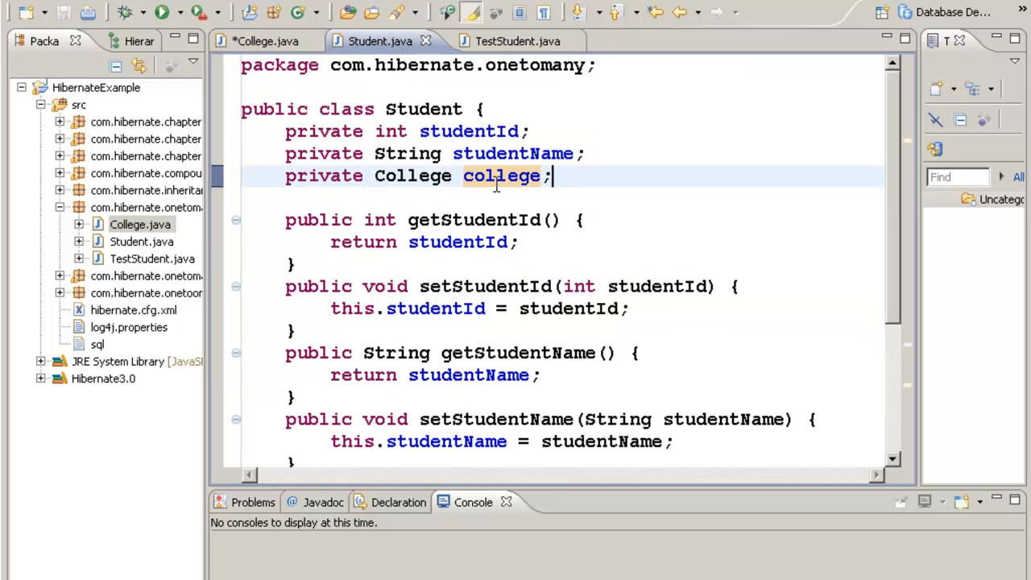
pyautogui.moveTo(500, 176)
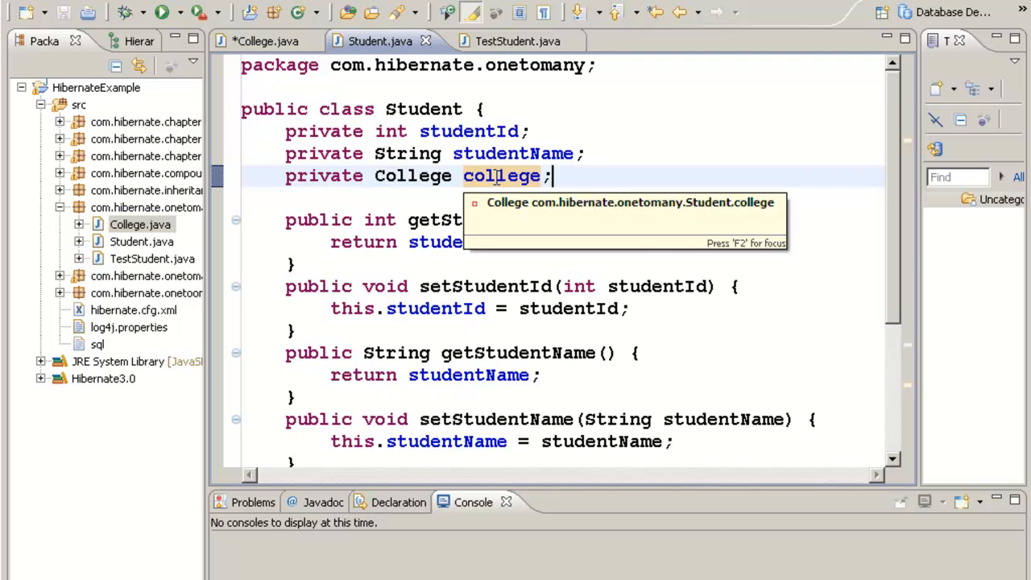
pyautogui.doubleClick(501, 175)
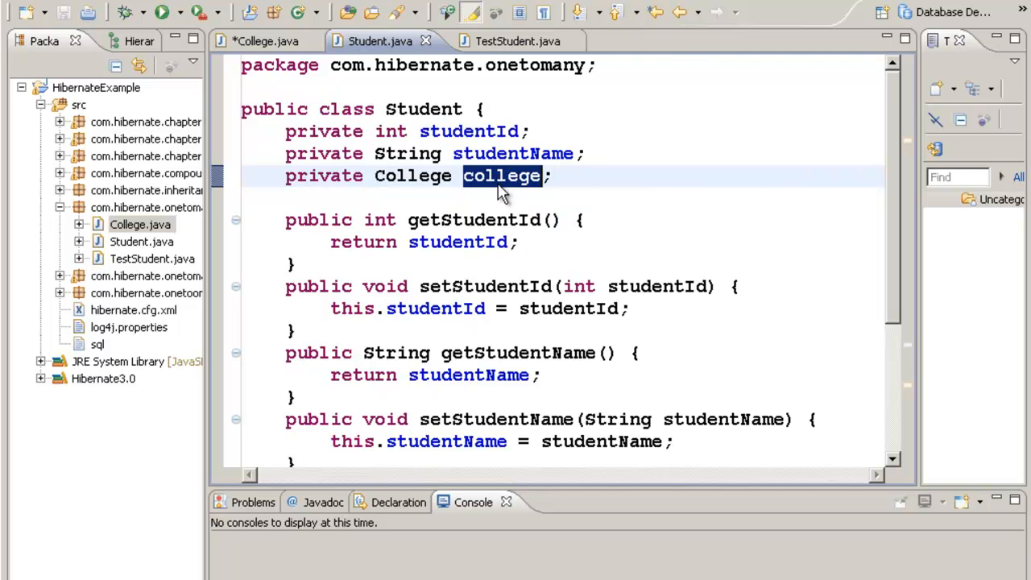
pyautogui.moveTo(501, 180)
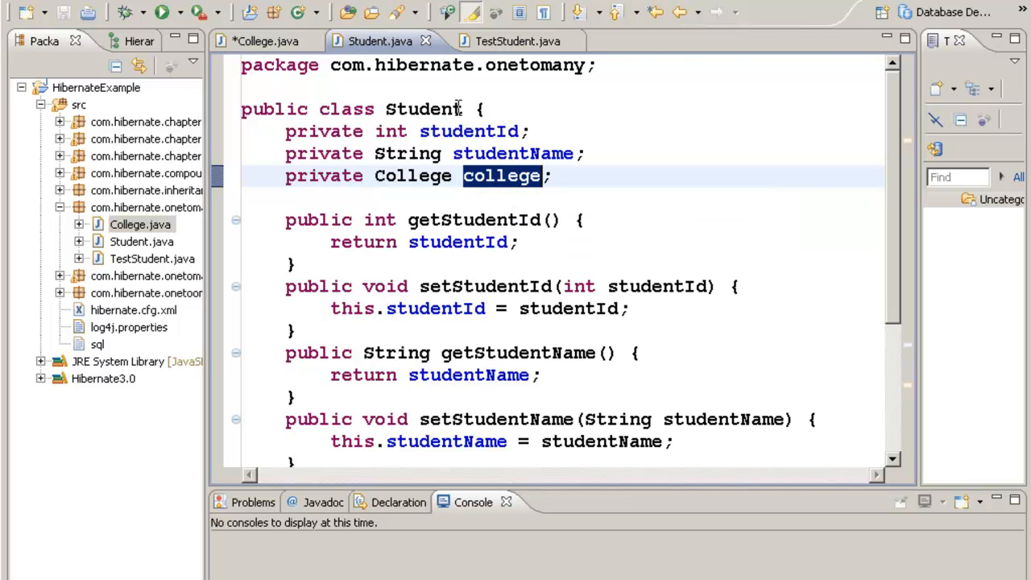
pyautogui.click(266, 42)
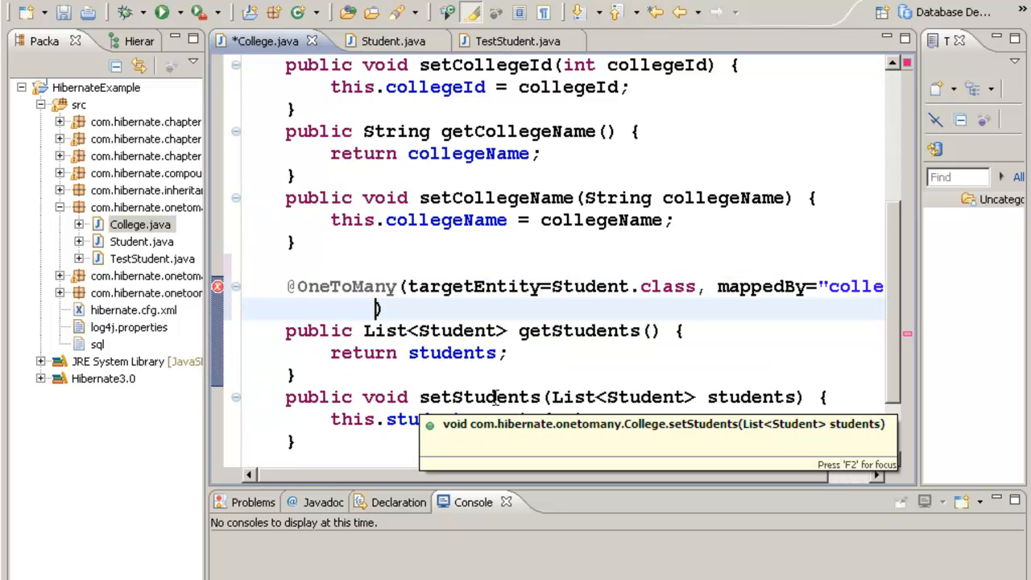
pyautogui.write('cascade=CascadeType.ALL,')
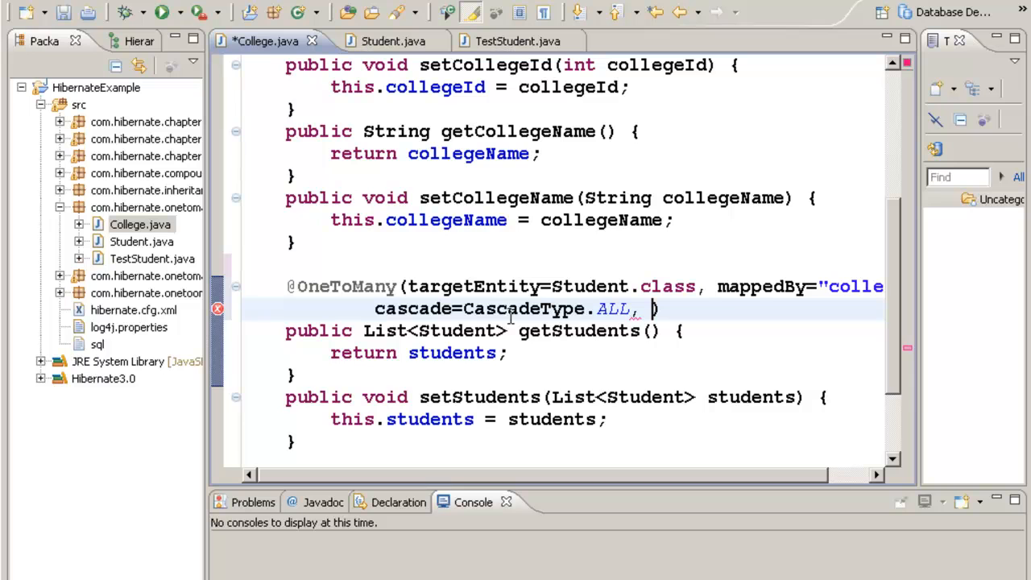
pyautogui.moveTo(521, 309)
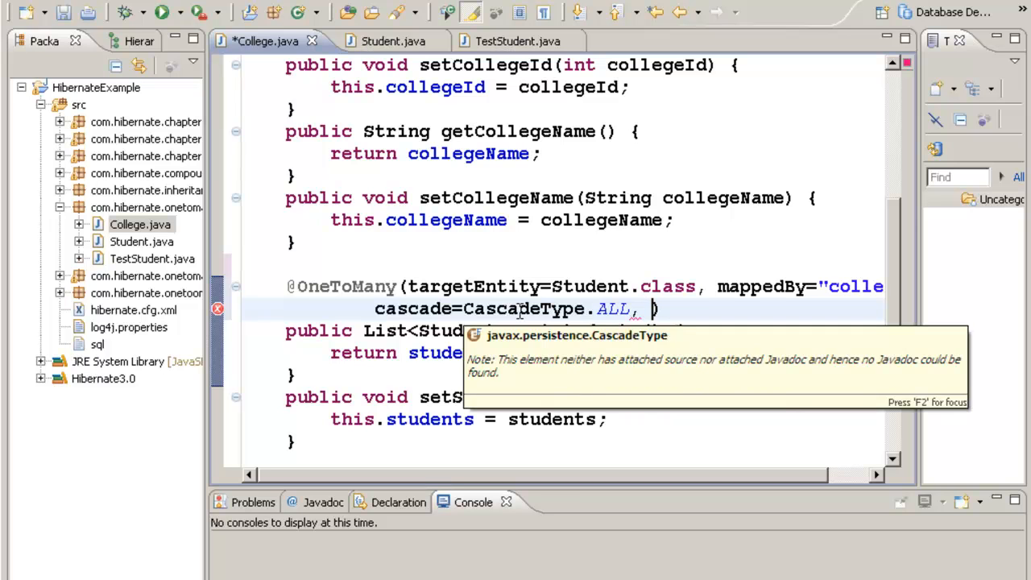
pyautogui.moveTo(572, 287)
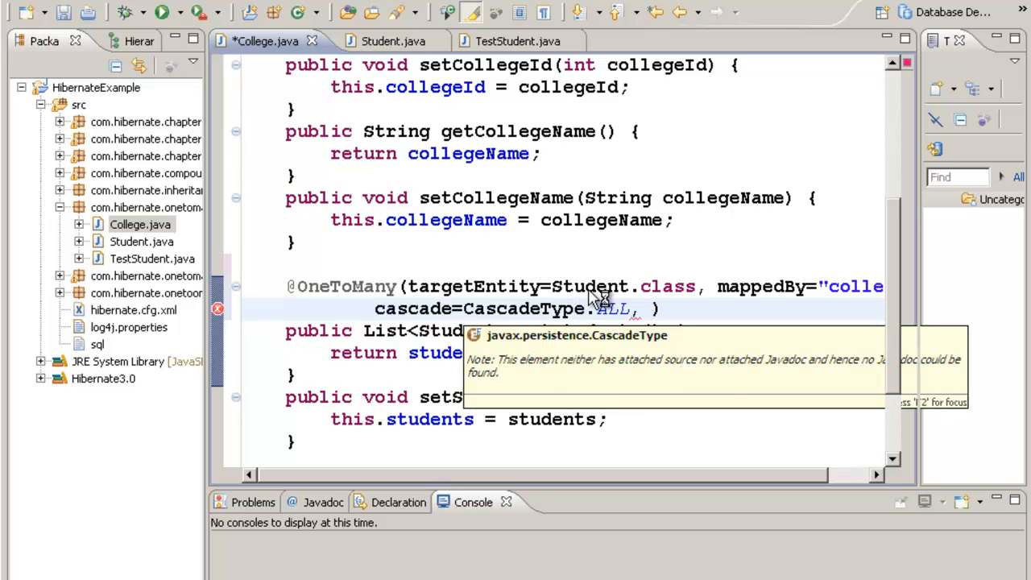
pyautogui.moveTo(513, 306)
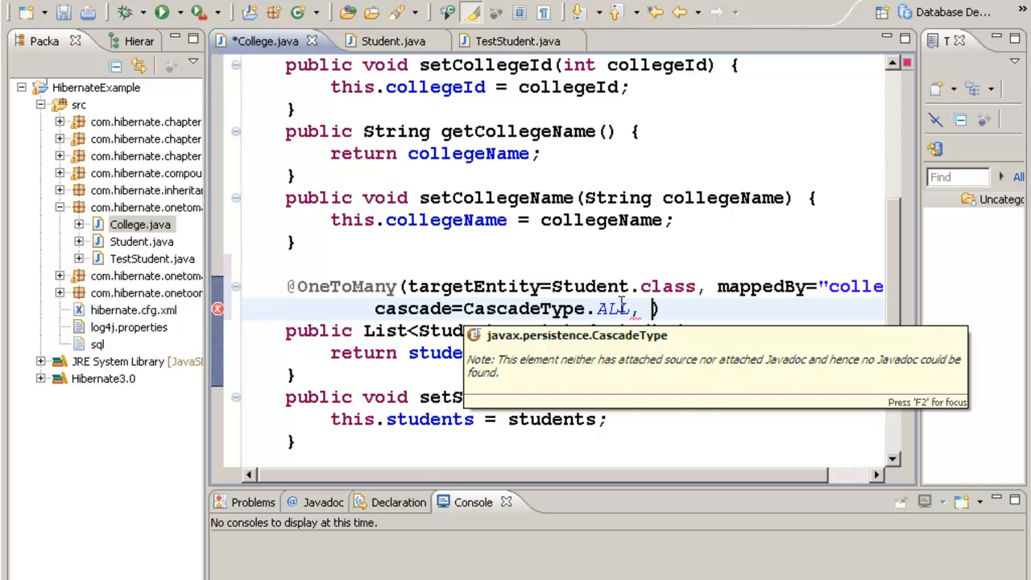
pyautogui.click(653, 309)
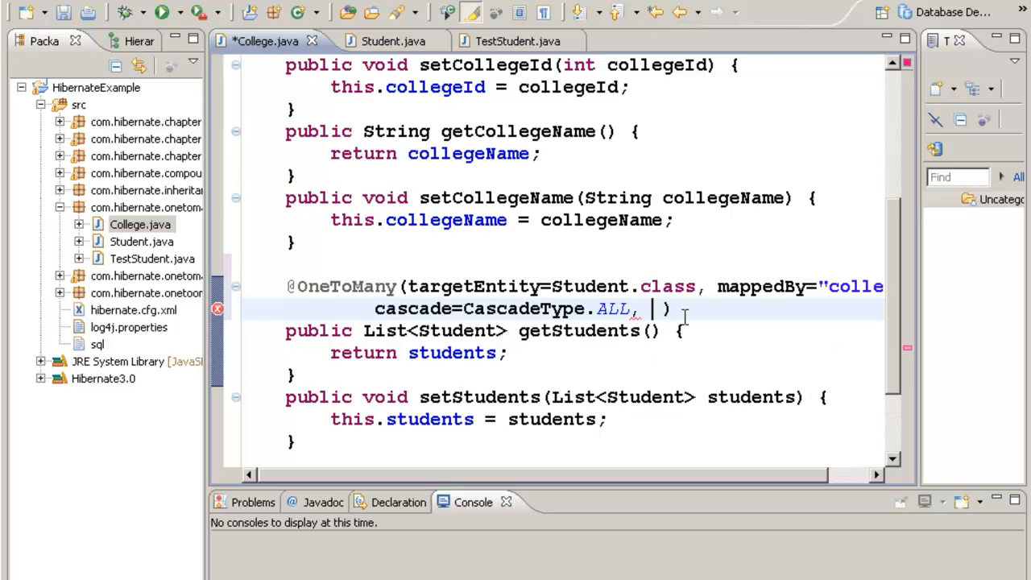
pyautogui.write('f')
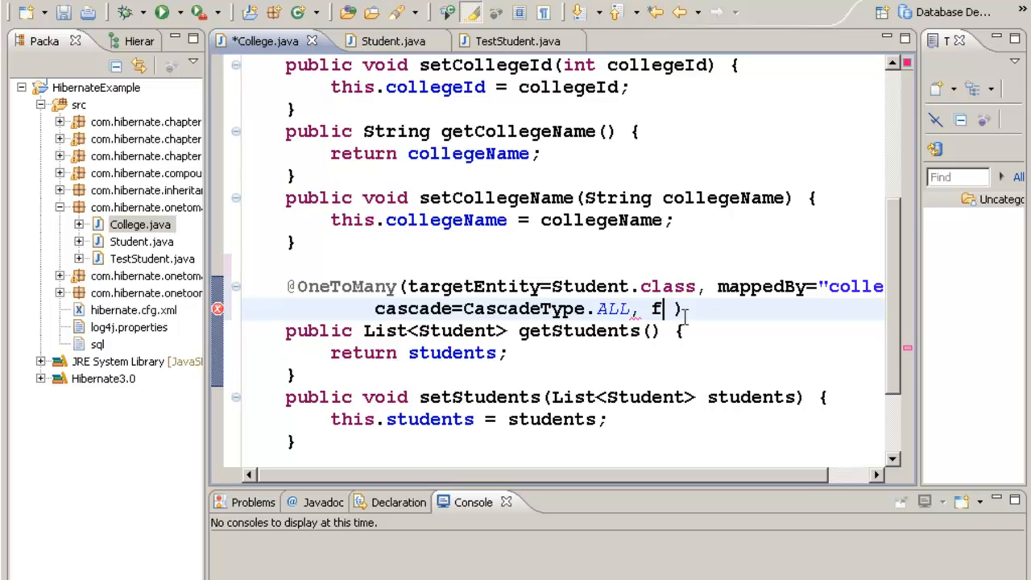
pyautogui.write('etch=FetchType.')
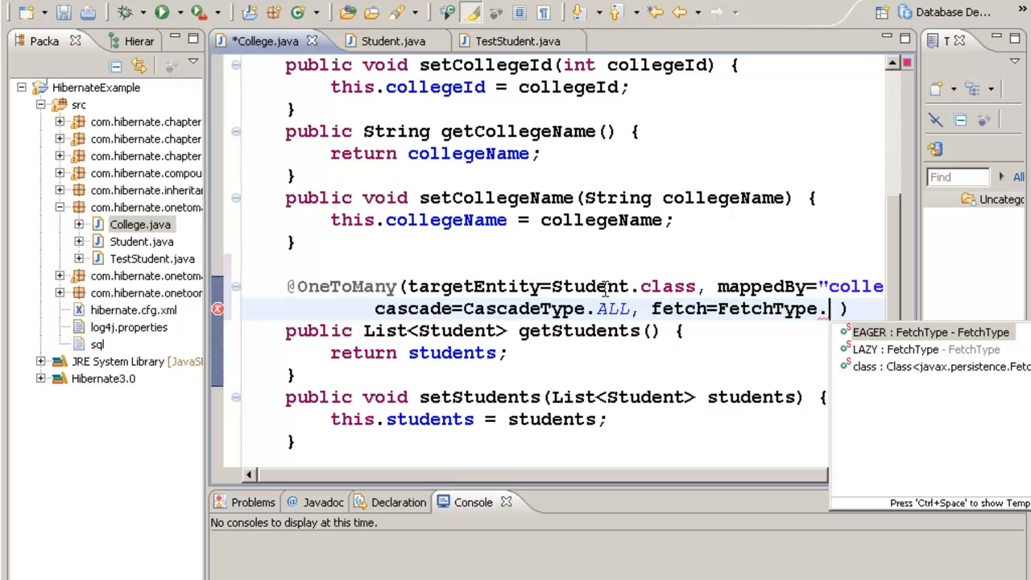
pyautogui.moveTo(599, 314)
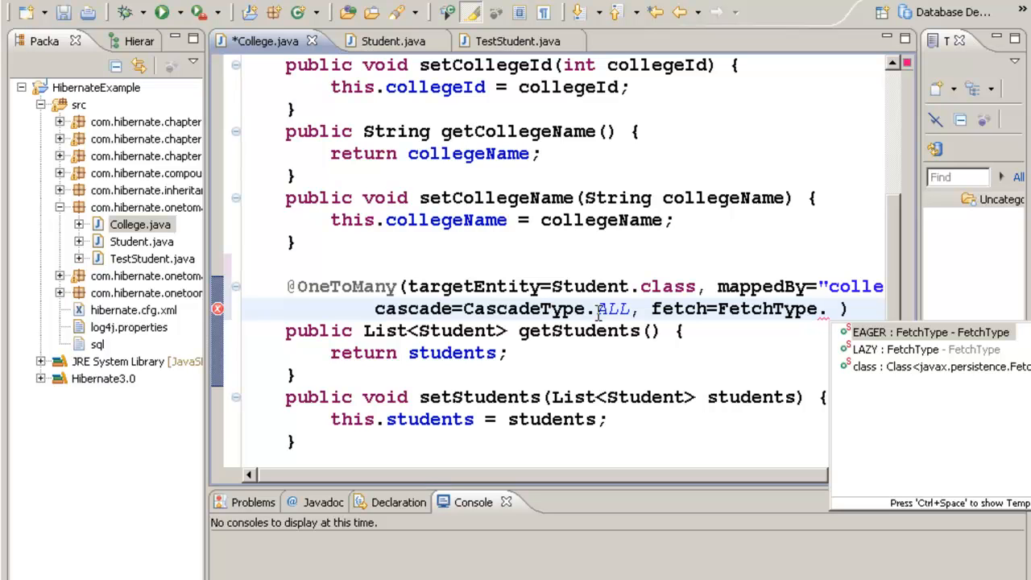
pyautogui.moveTo(645, 298)
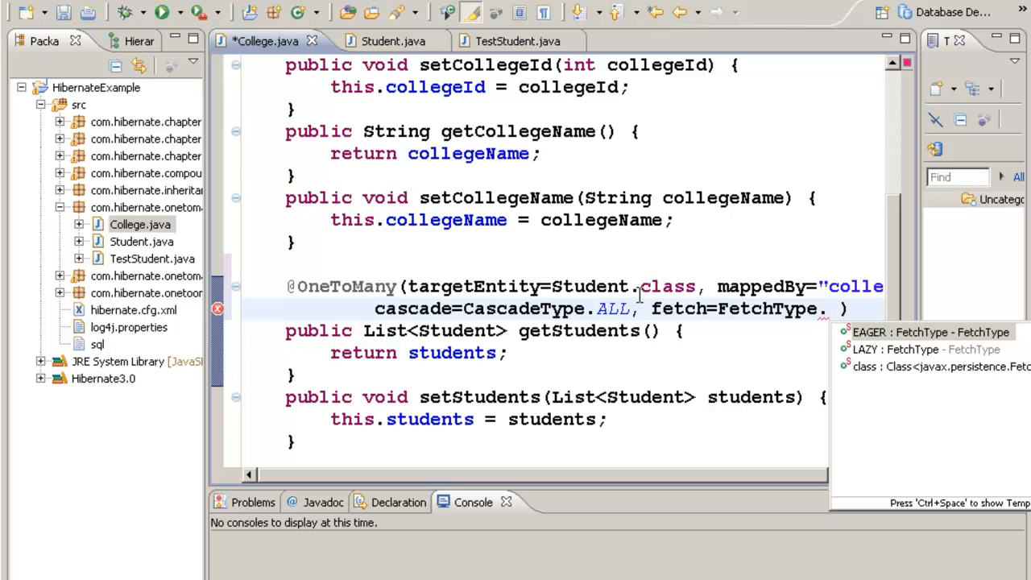
pyautogui.moveTo(880, 354)
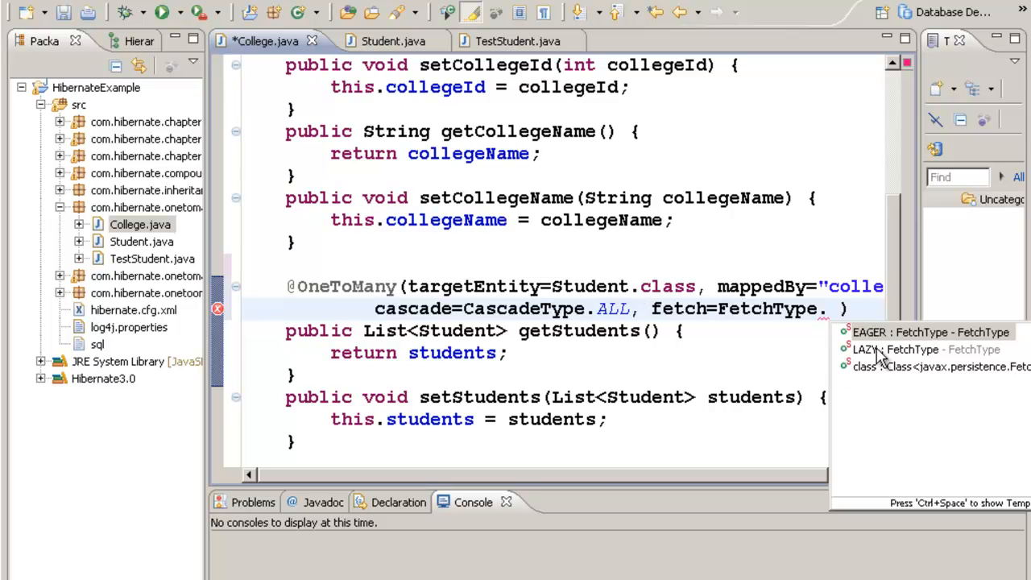
pyautogui.moveTo(880, 332)
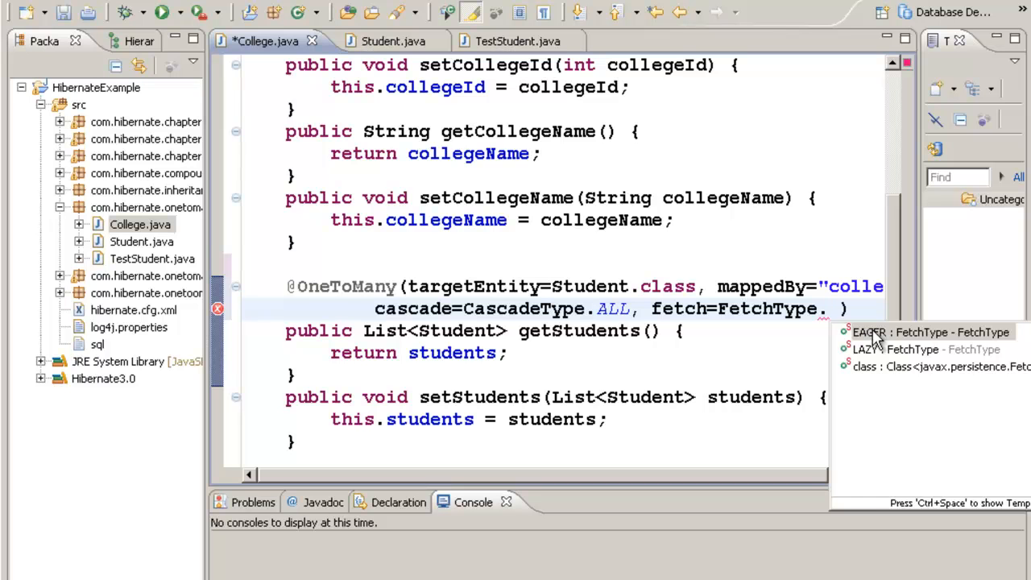
pyautogui.click(870, 332)
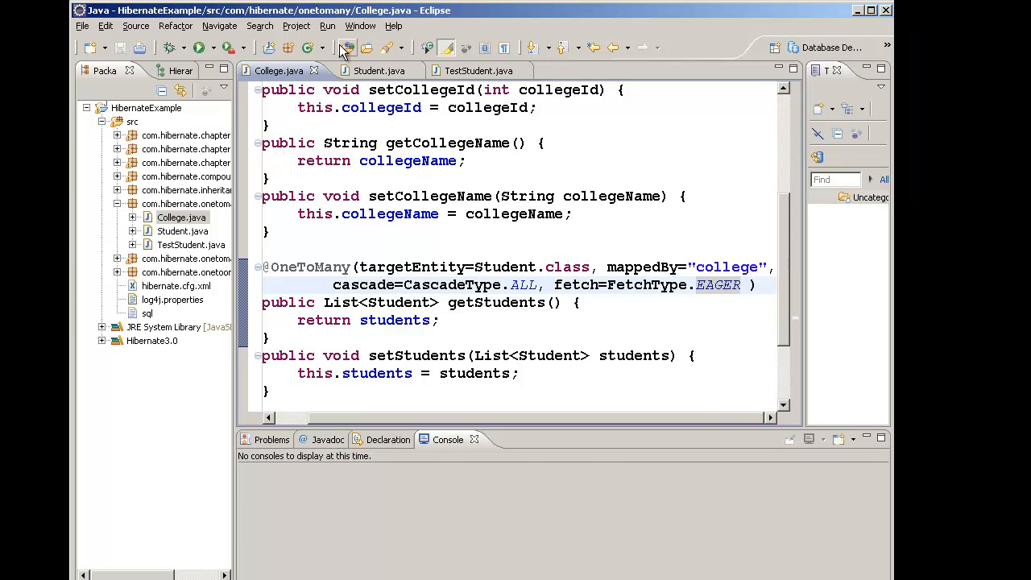
pyautogui.click(380, 71)
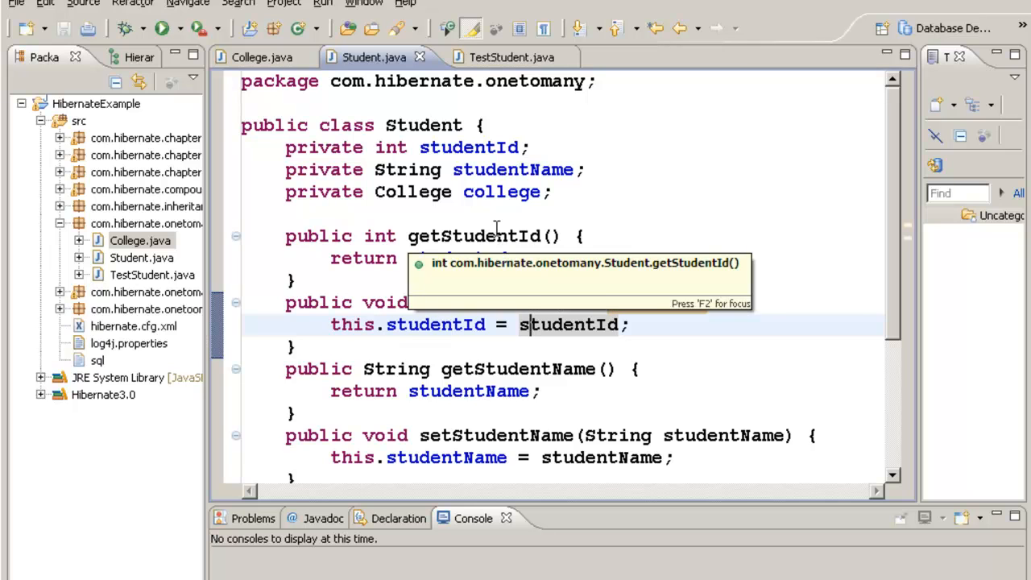
pyautogui.doubleClick(501, 191)
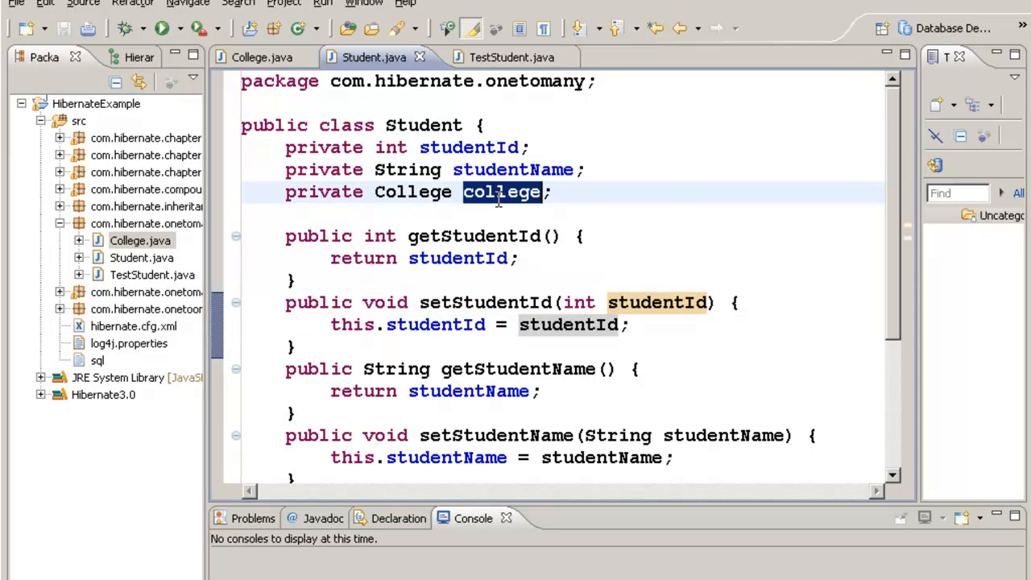
pyautogui.moveTo(502, 200)
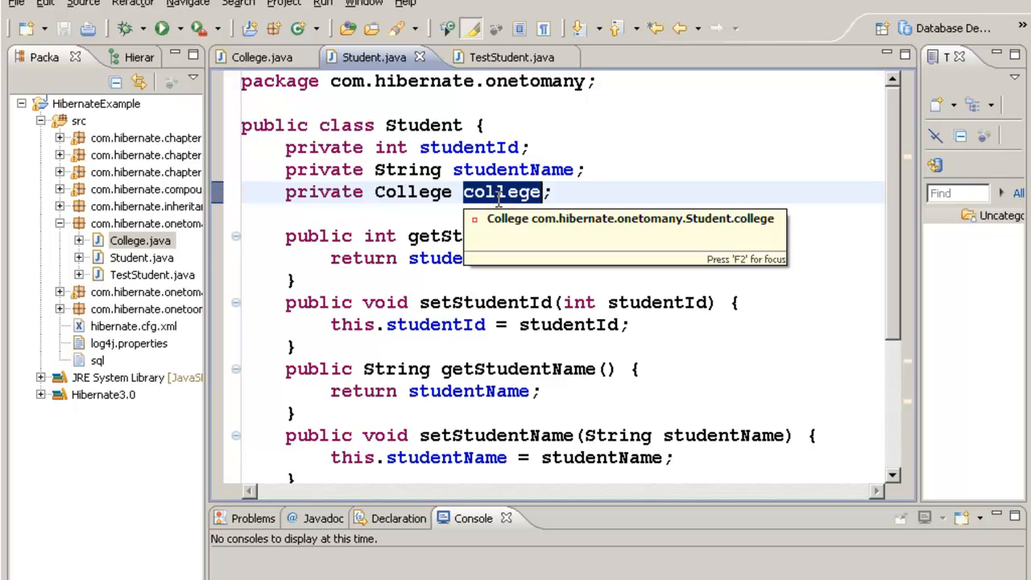
pyautogui.moveTo(431, 225)
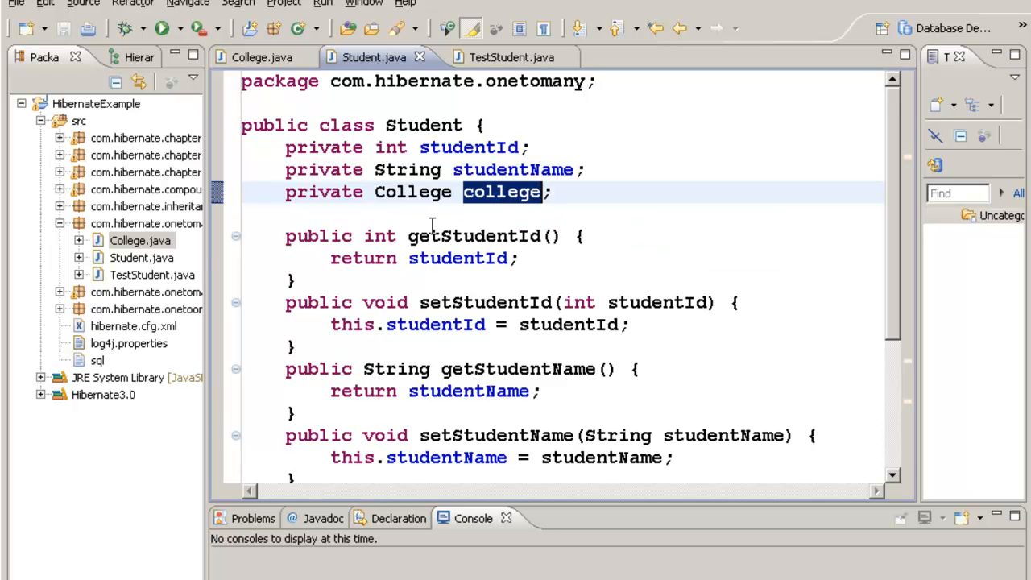
pyautogui.moveTo(474, 219)
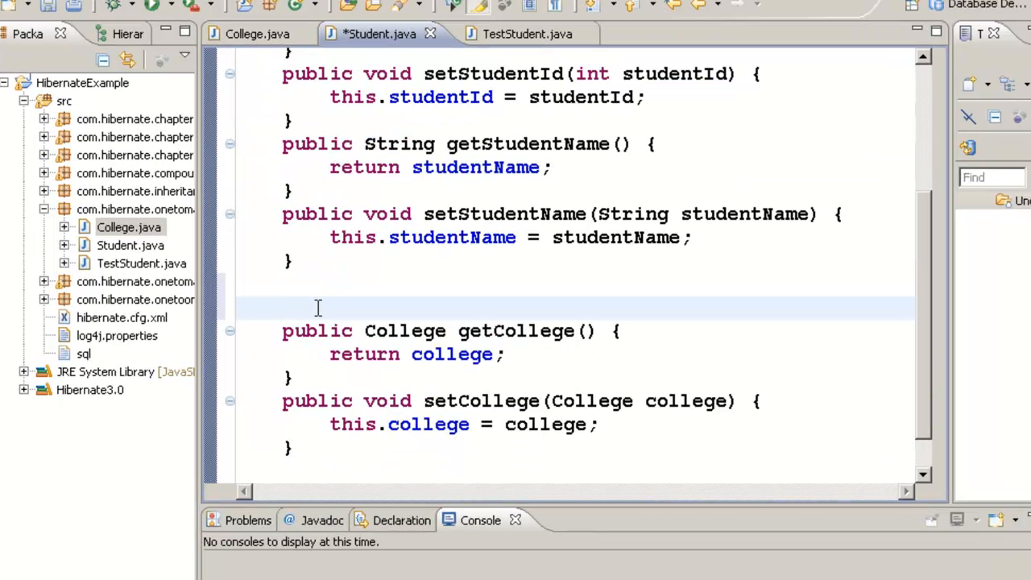
pyautogui.write('@')
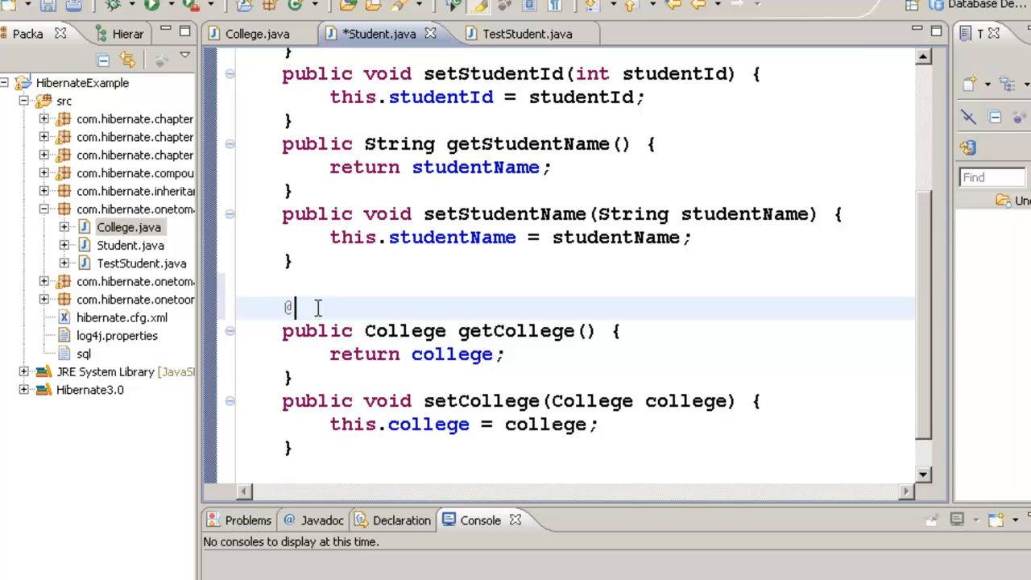
pyautogui.write('ManyToOne')
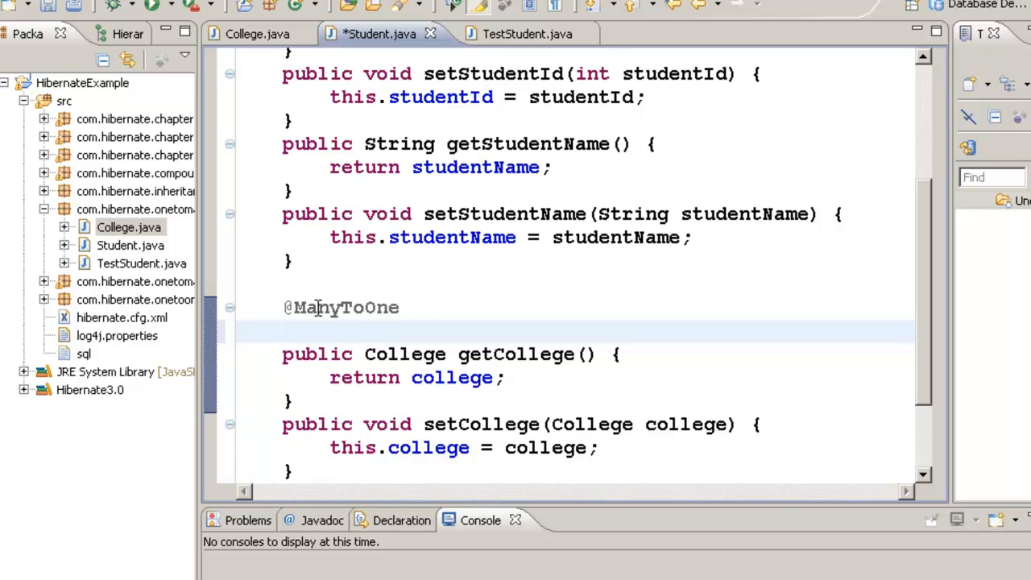
pyautogui.write('@JoinColumn(n)')
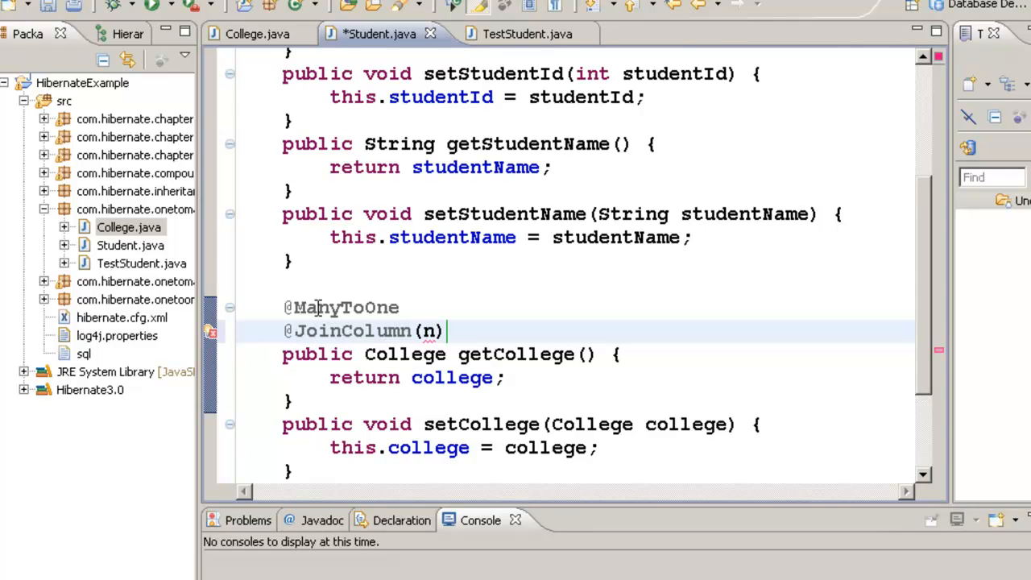
pyautogui.write('ame="college_id')
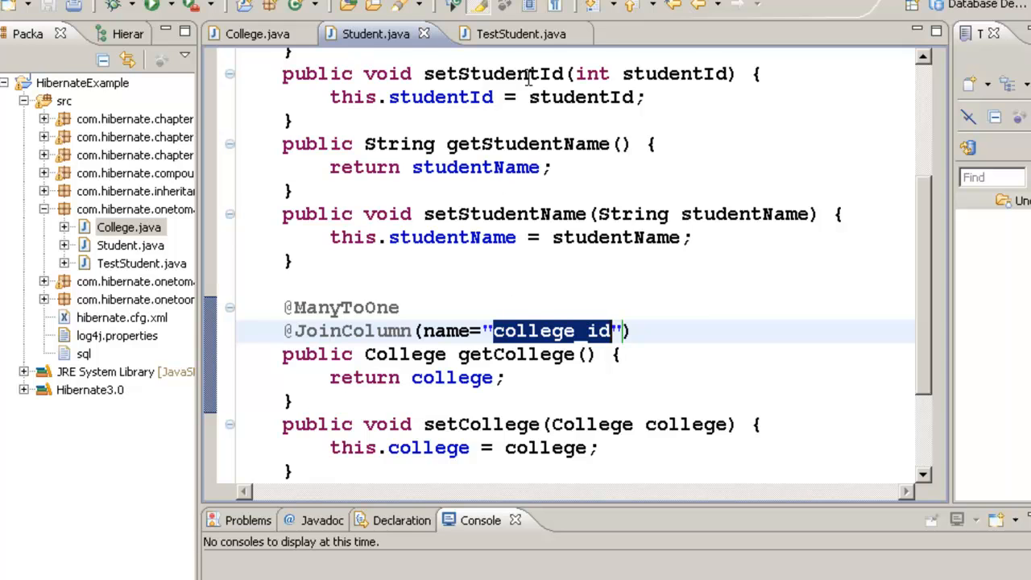
pyautogui.click(513, 32)
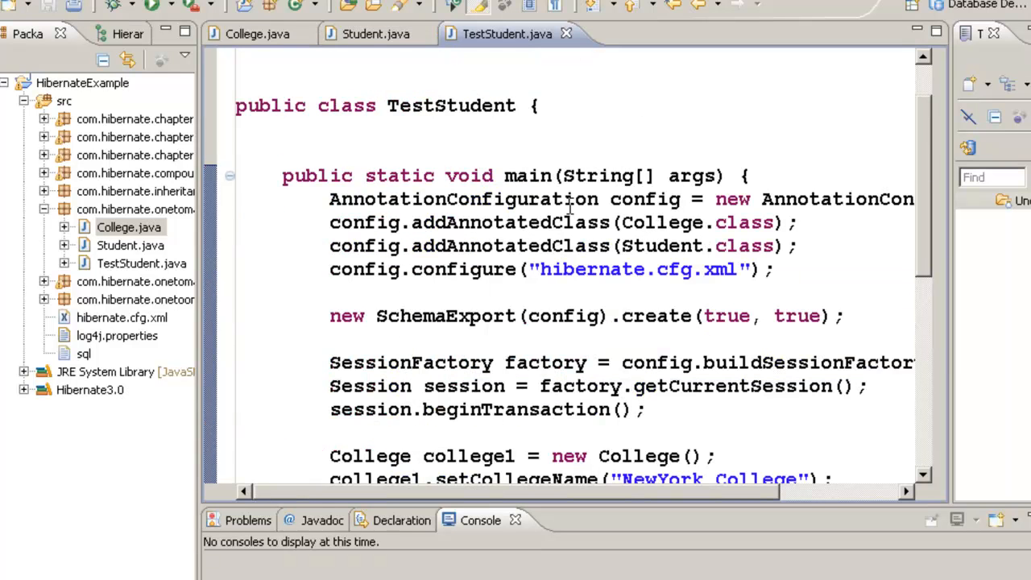
pyautogui.moveTo(480, 200)
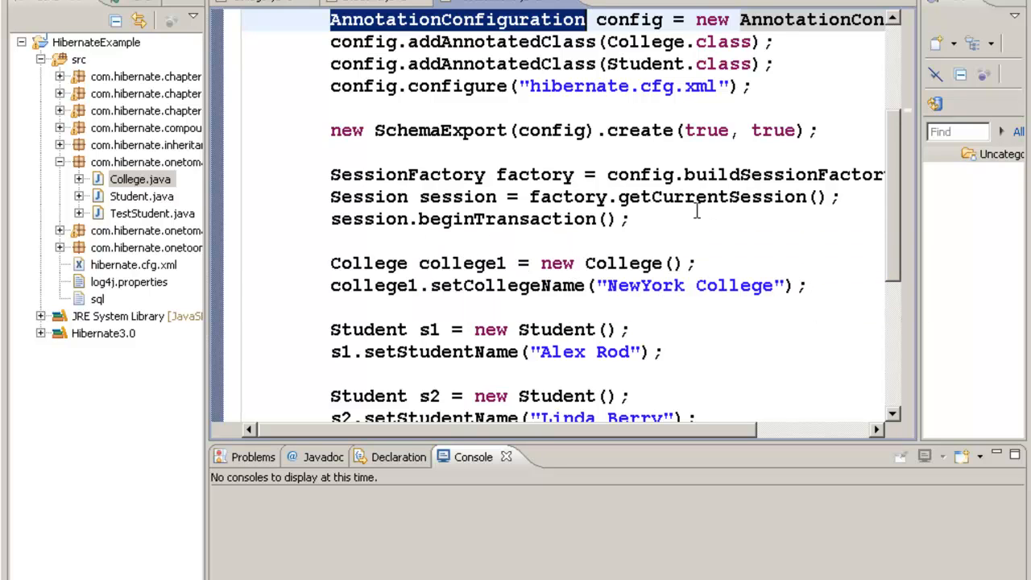
pyautogui.click(657, 219)
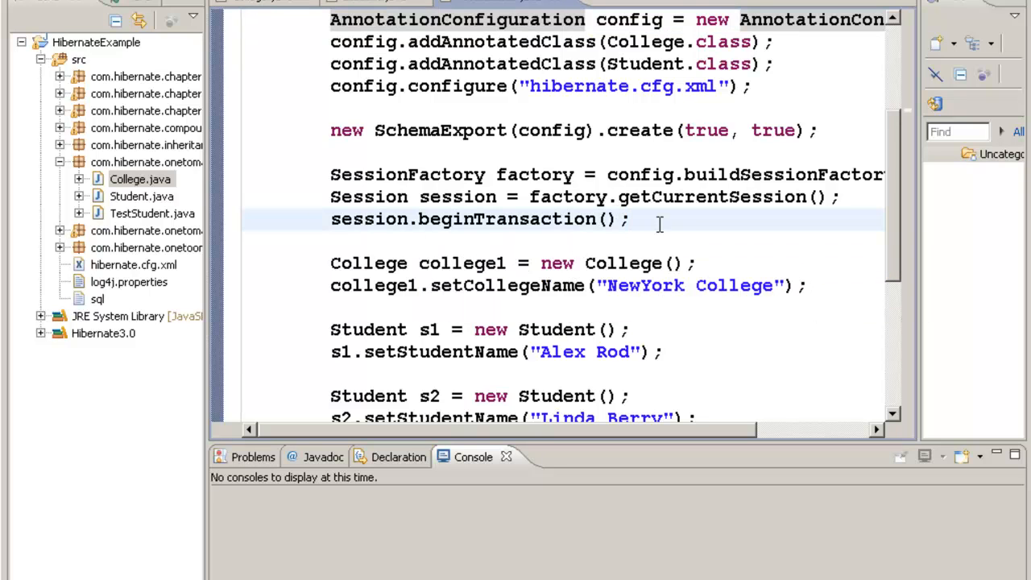
pyautogui.scroll(-3)
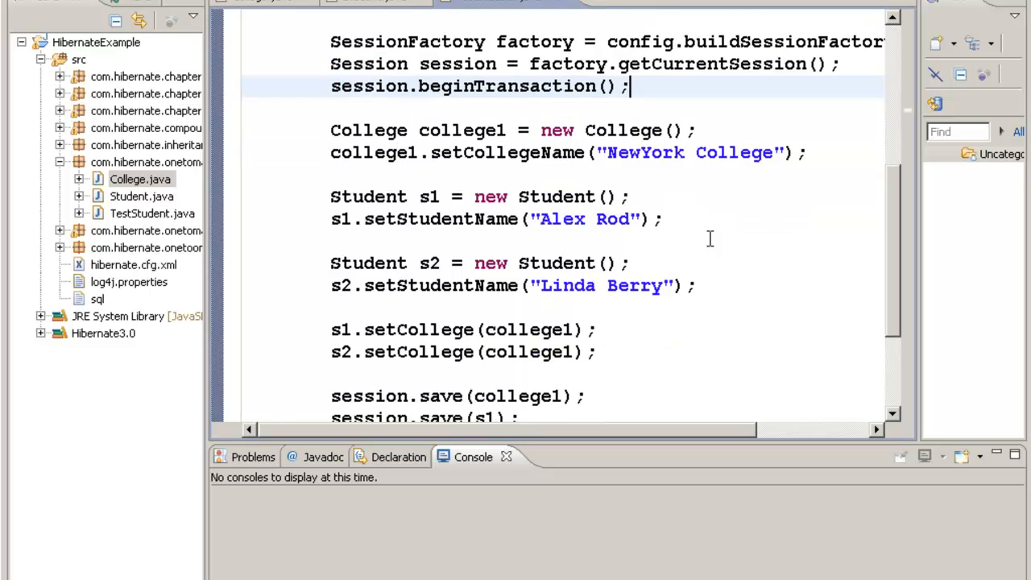
pyautogui.scroll(-3)
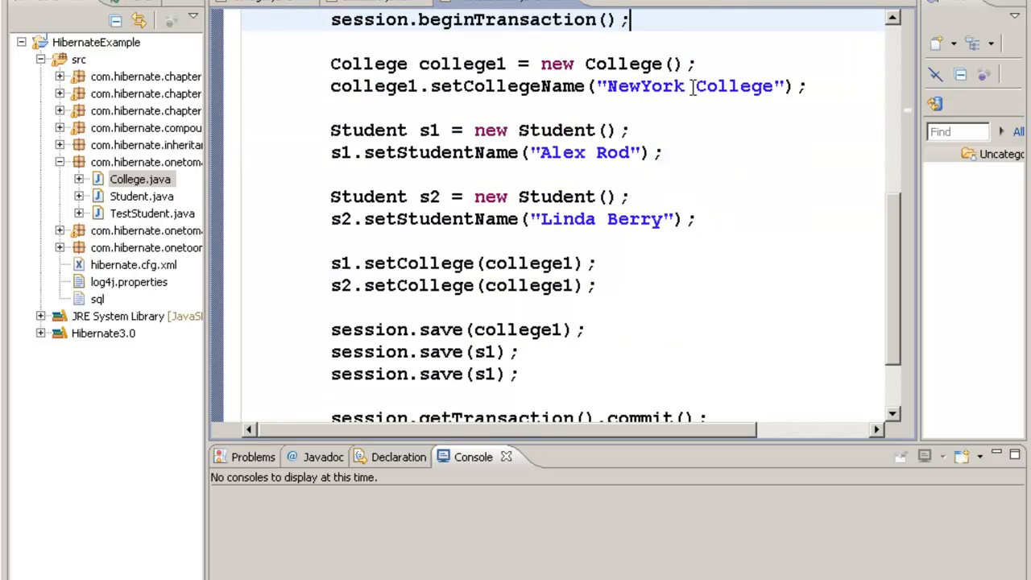
pyautogui.moveTo(460, 152)
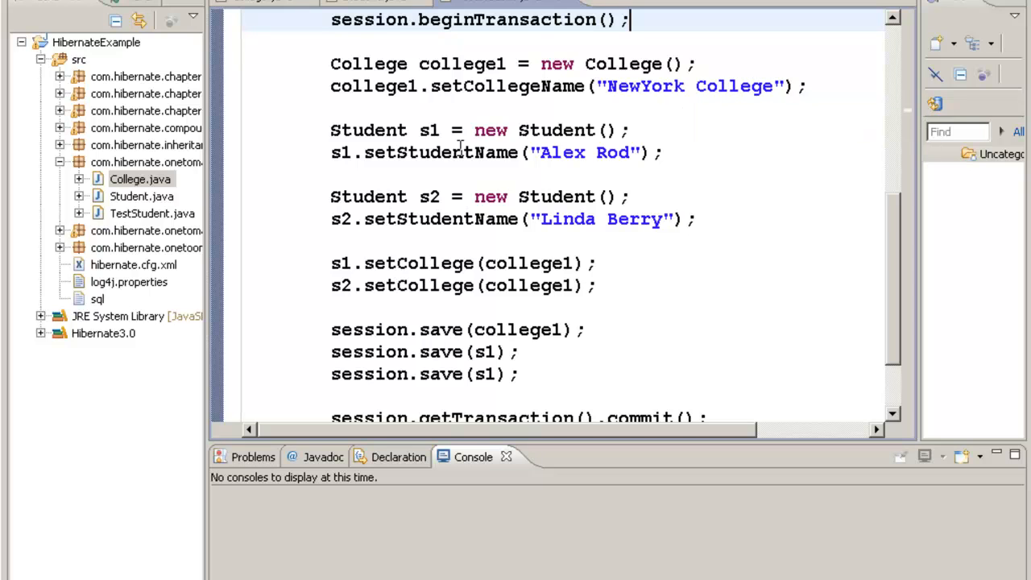
pyautogui.moveTo(587, 152)
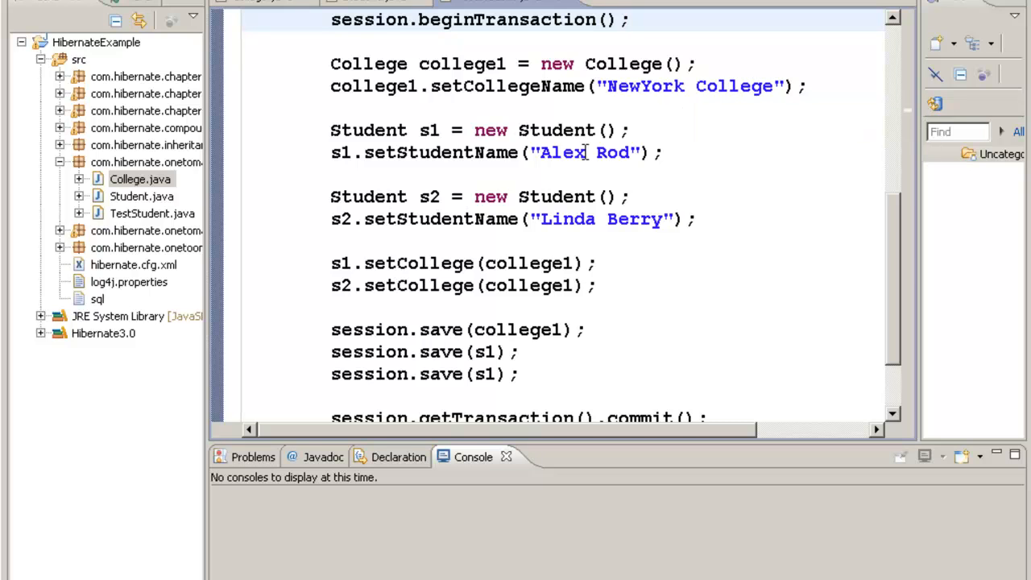
pyautogui.moveTo(575, 219)
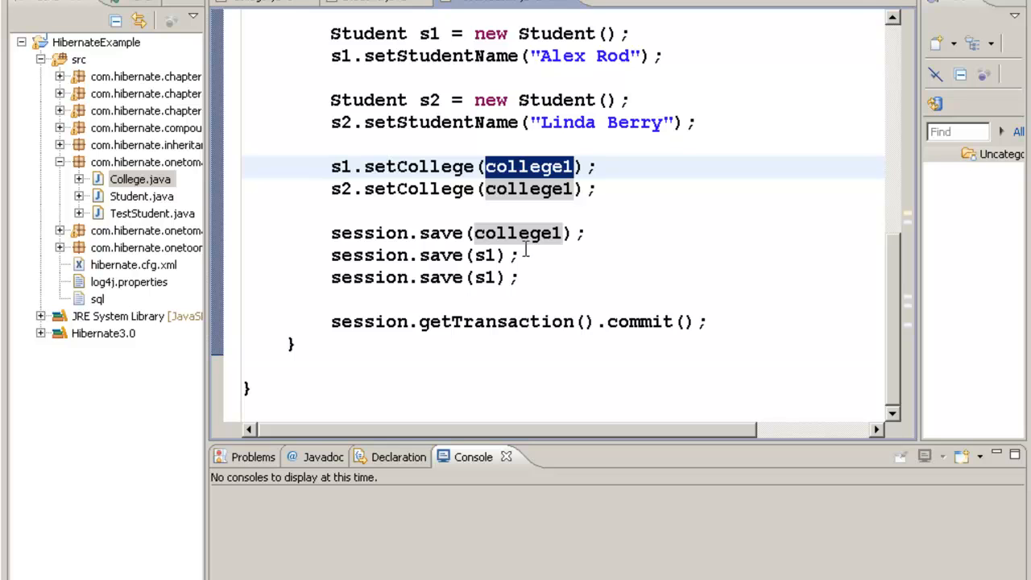
pyautogui.moveTo(524, 277)
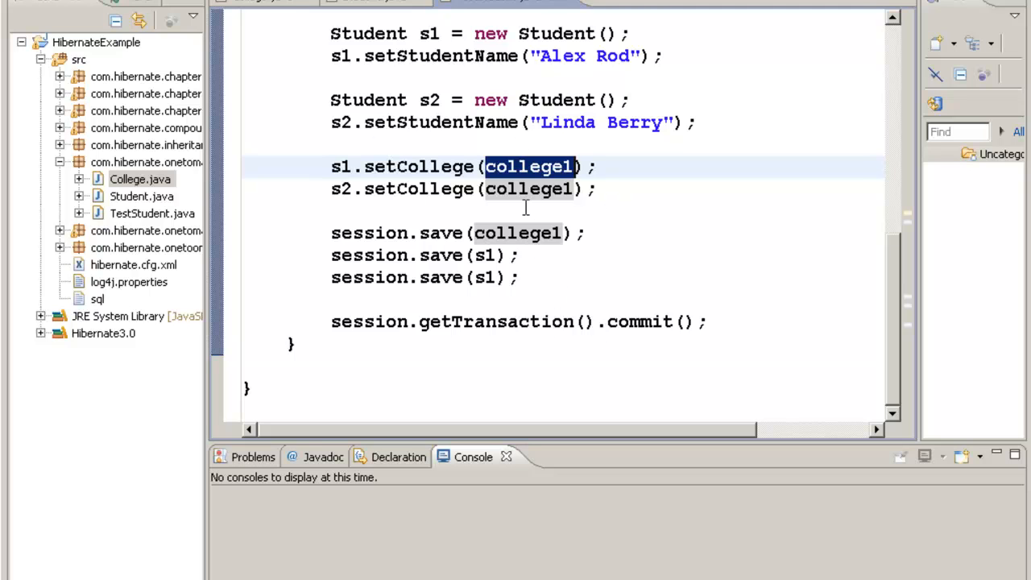
pyautogui.rightClick(529, 166)
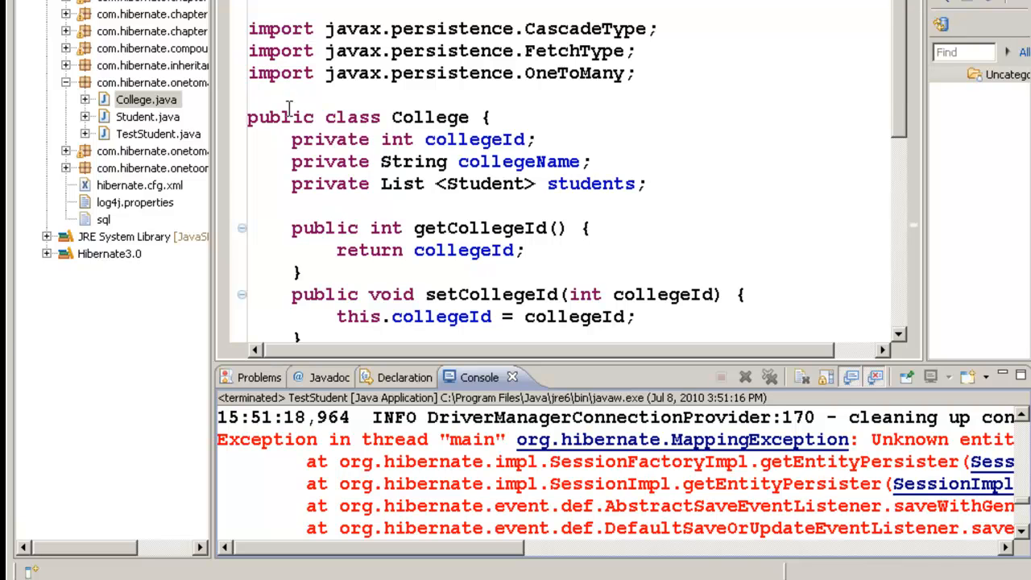
pyautogui.write('@Entity')
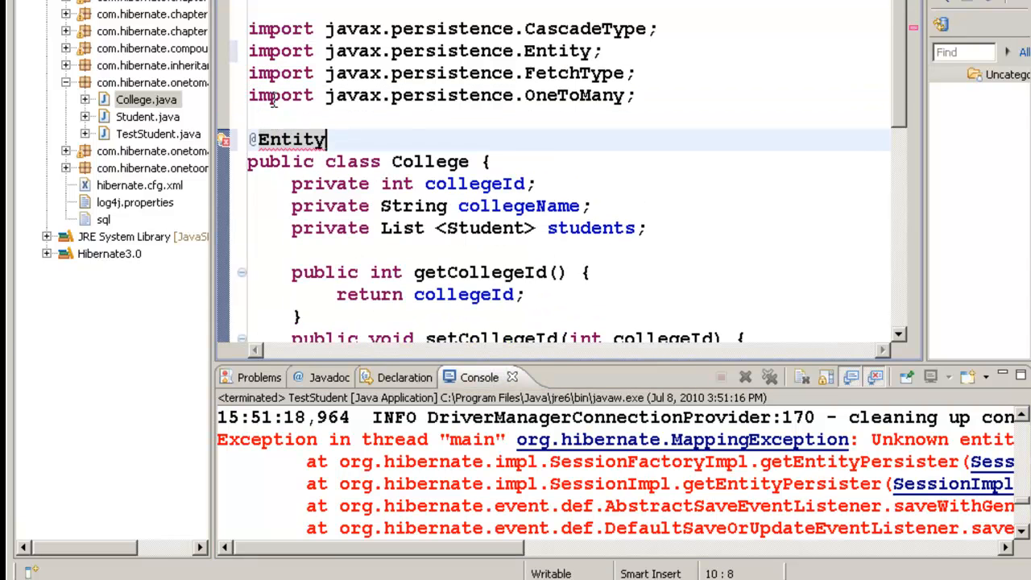
pyautogui.scroll(-3)
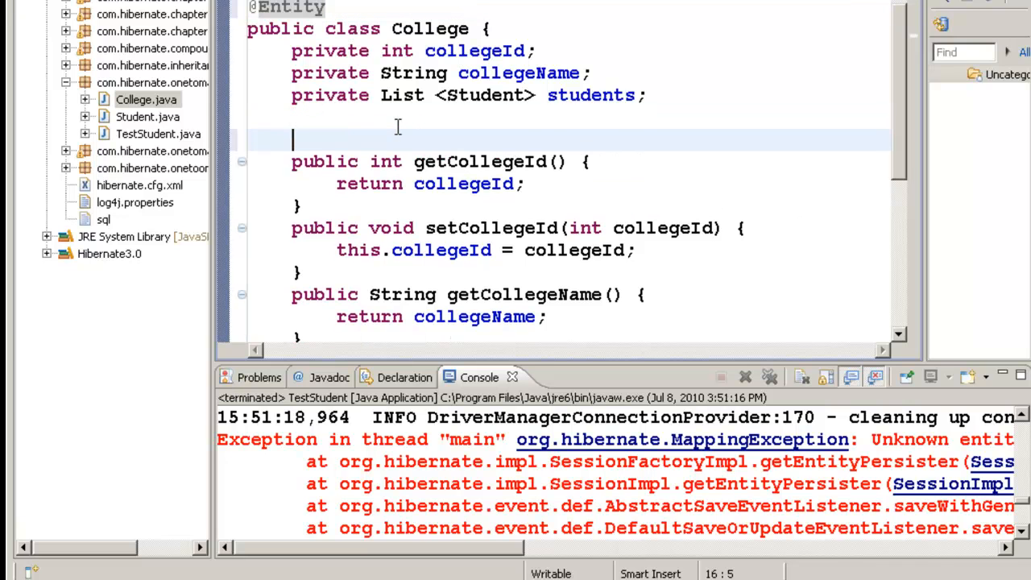
pyautogui.write('@Id')
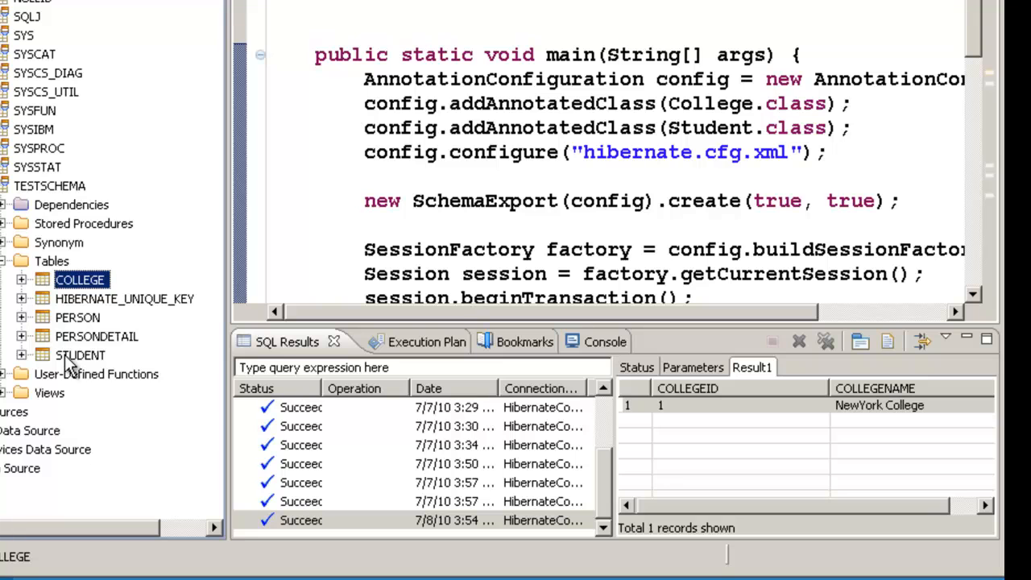
pyautogui.click(78, 355)
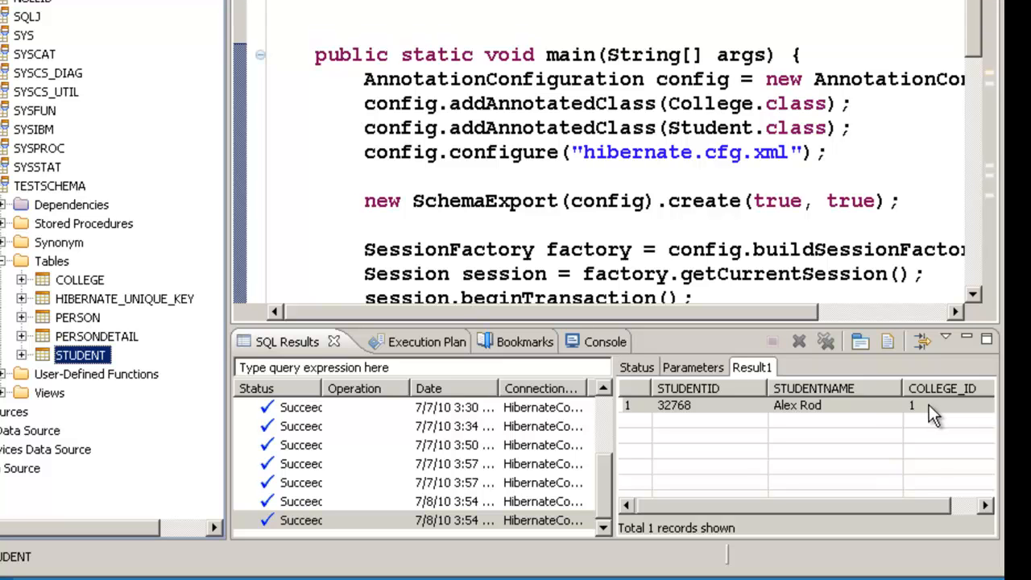
pyautogui.moveTo(938, 427)
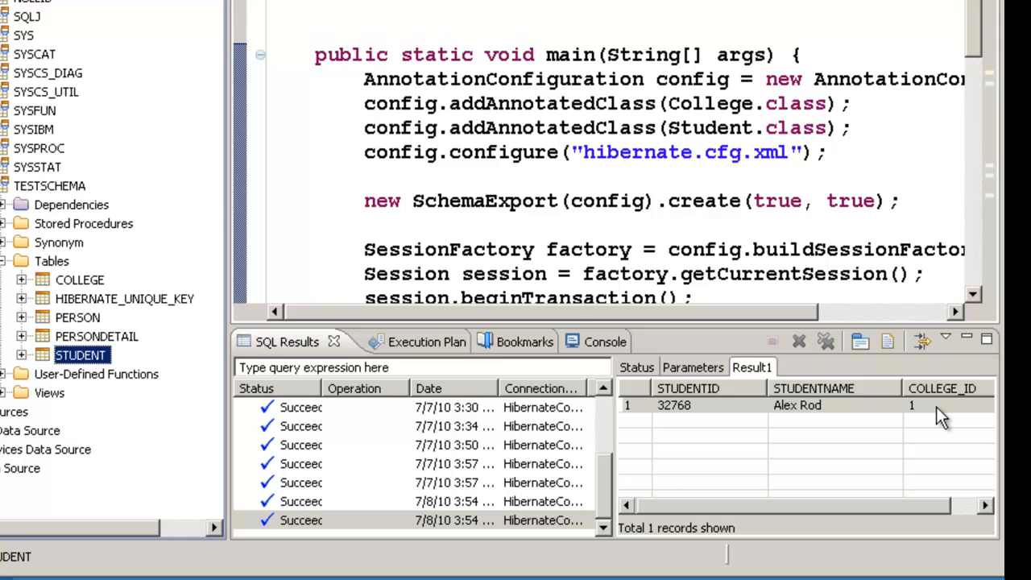
pyautogui.moveTo(81, 280)
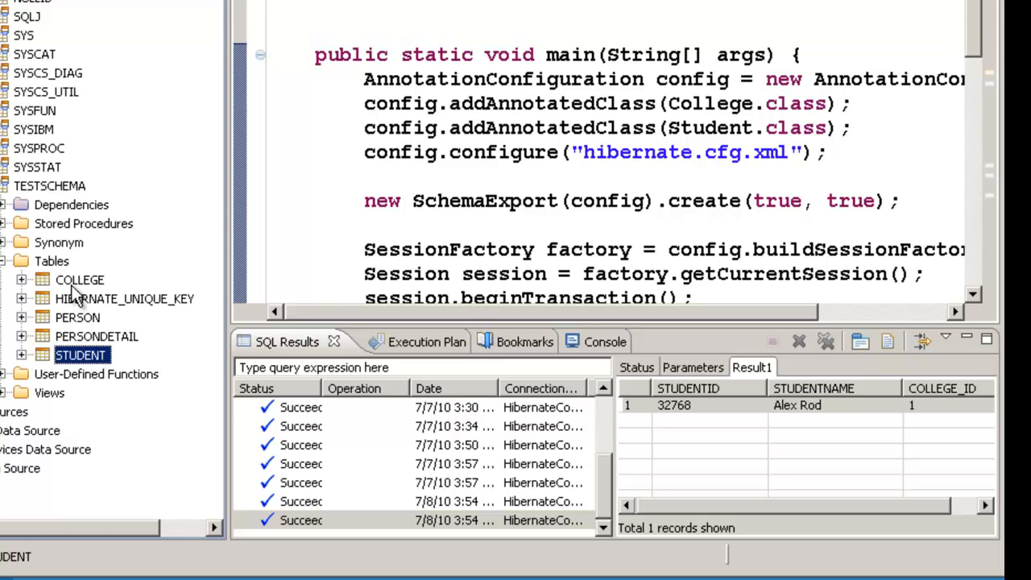
pyautogui.moveTo(994, 483)
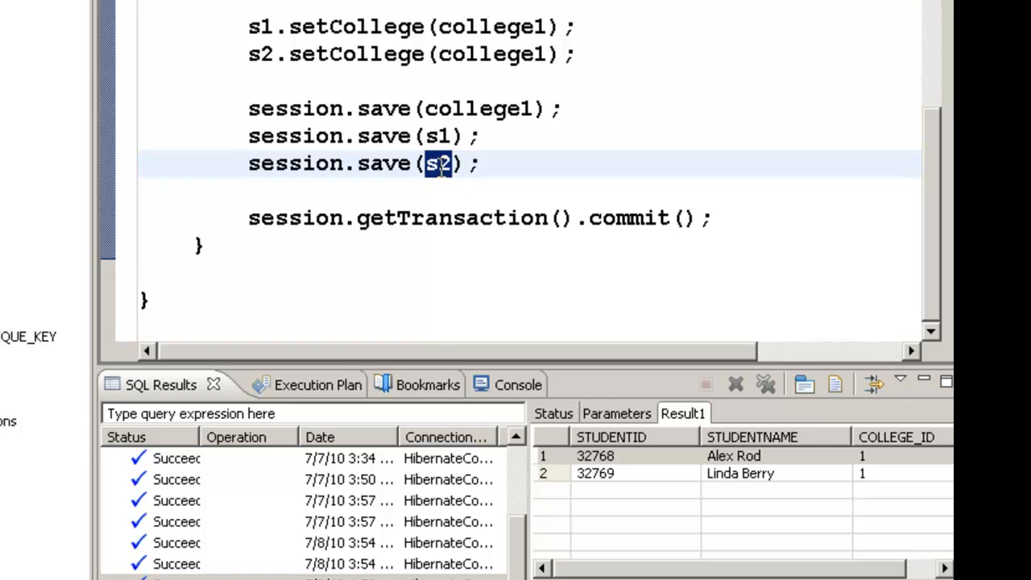
pyautogui.moveTo(451, 145)
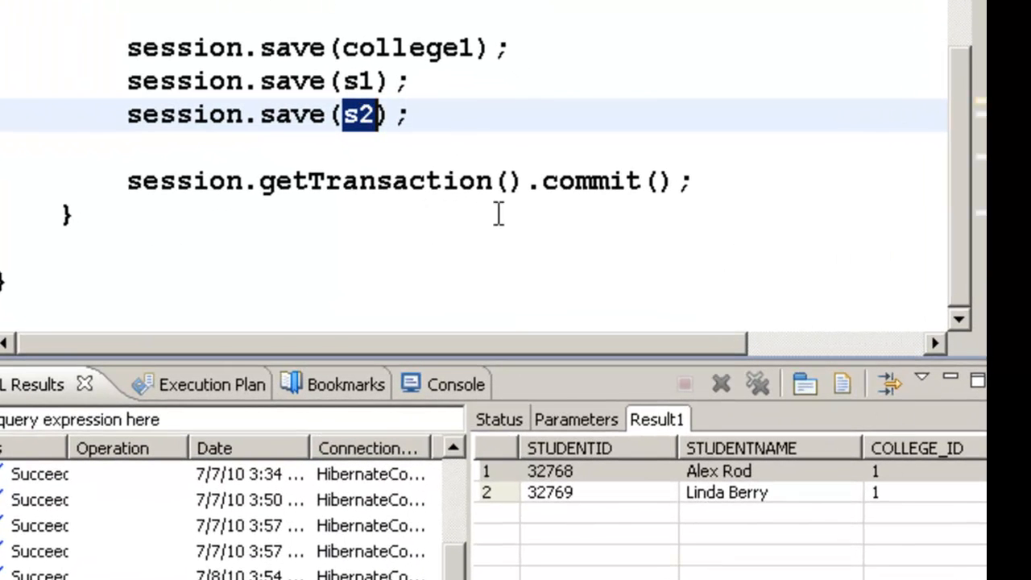
pyautogui.moveTo(885, 503)
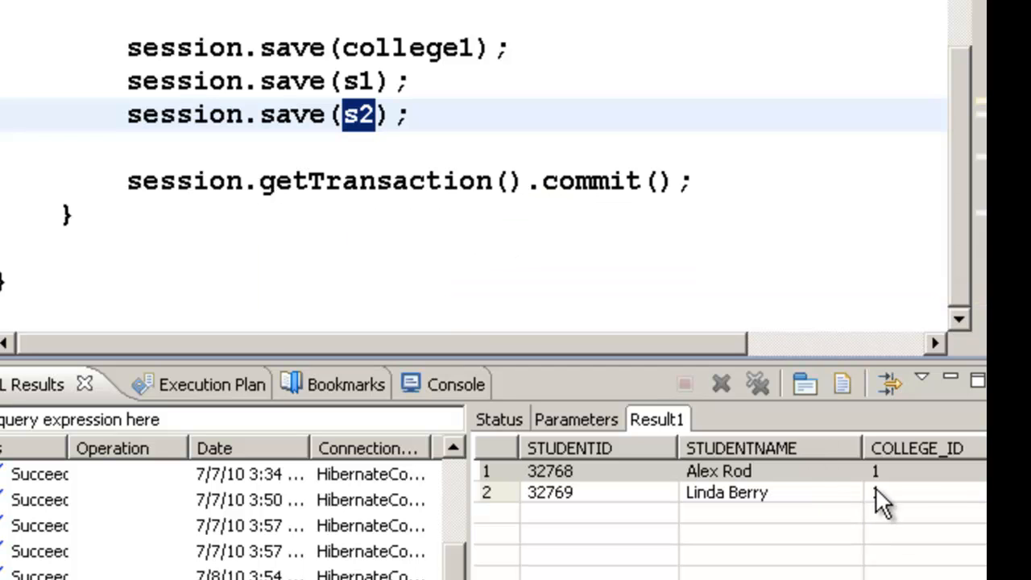